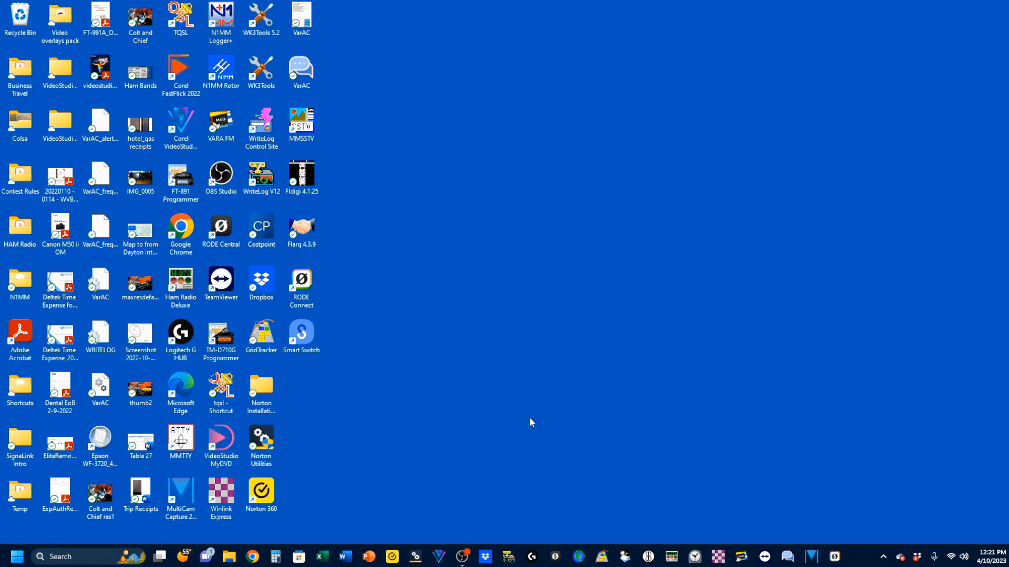
{"action": "mouse_move", "coordinate": [460, 395]}
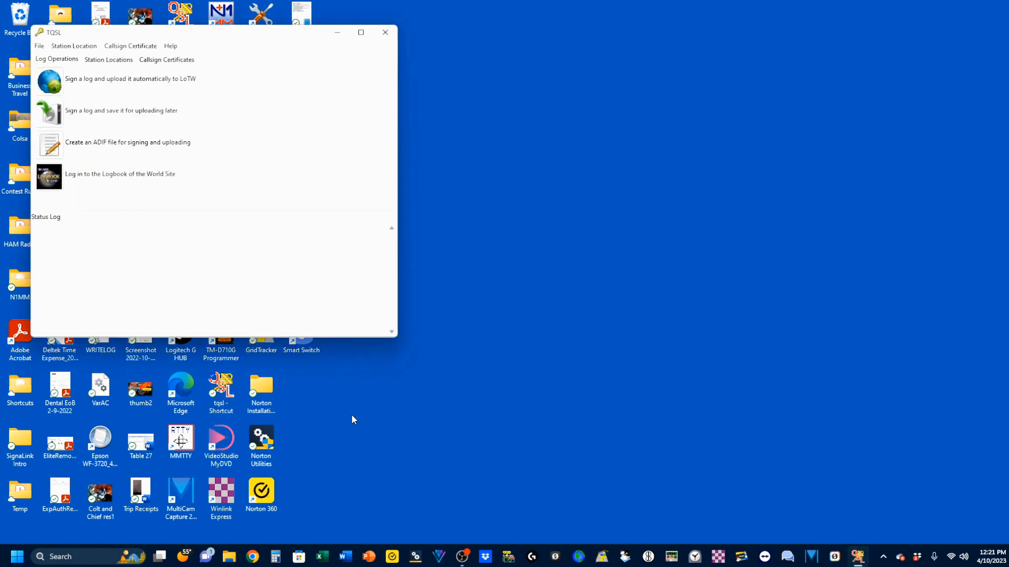
{"action": "mouse_move", "coordinate": [398, 419]}
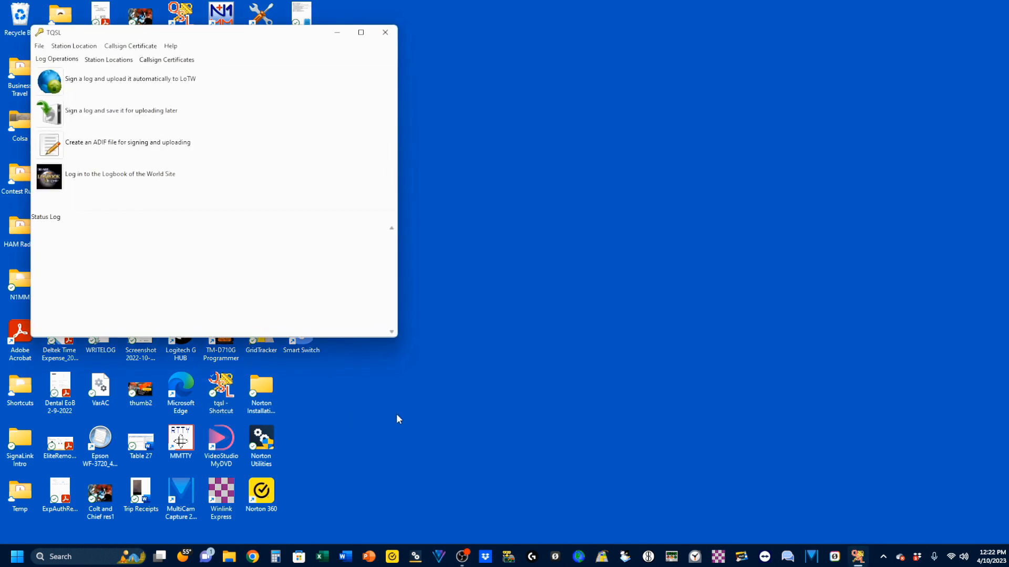
{"action": "mouse_move", "coordinate": [382, 428]}
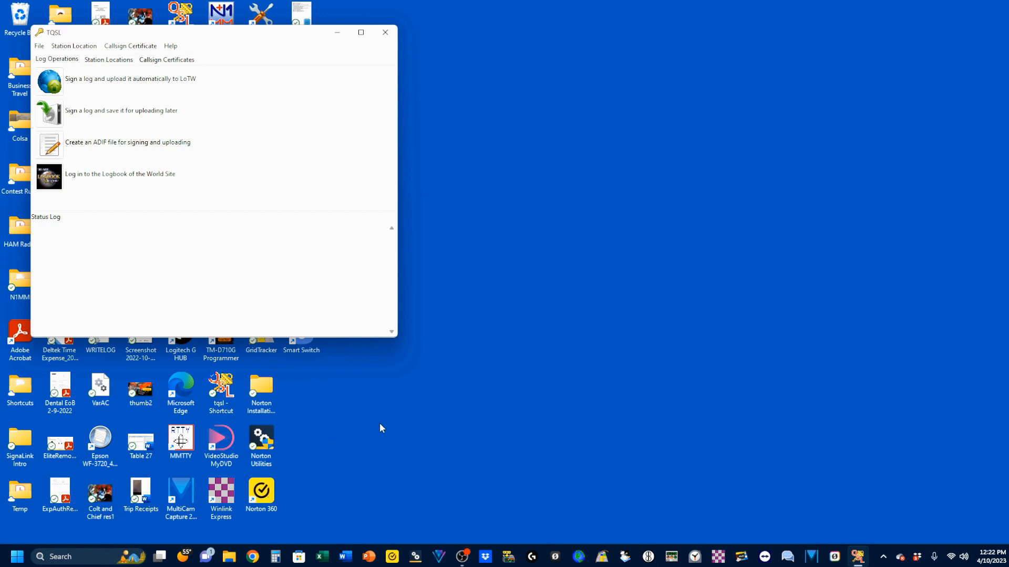
{"action": "mouse_move", "coordinate": [317, 181]}
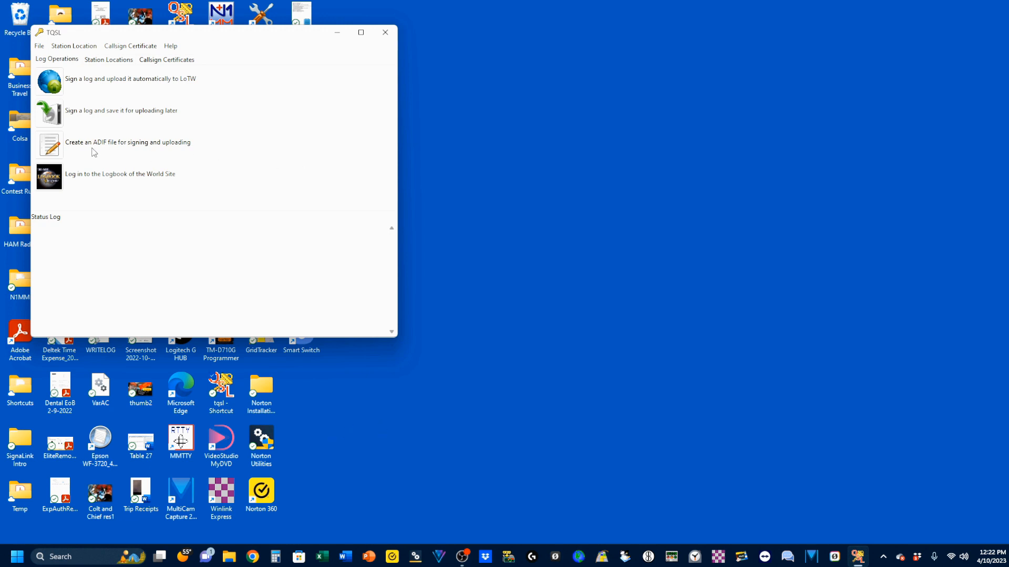
Step: Start a new TQSL ADIF contact entry, dismiss HRD's connection warning, and select W6GMT
{"action": "left_click", "coordinate": [50, 145]}
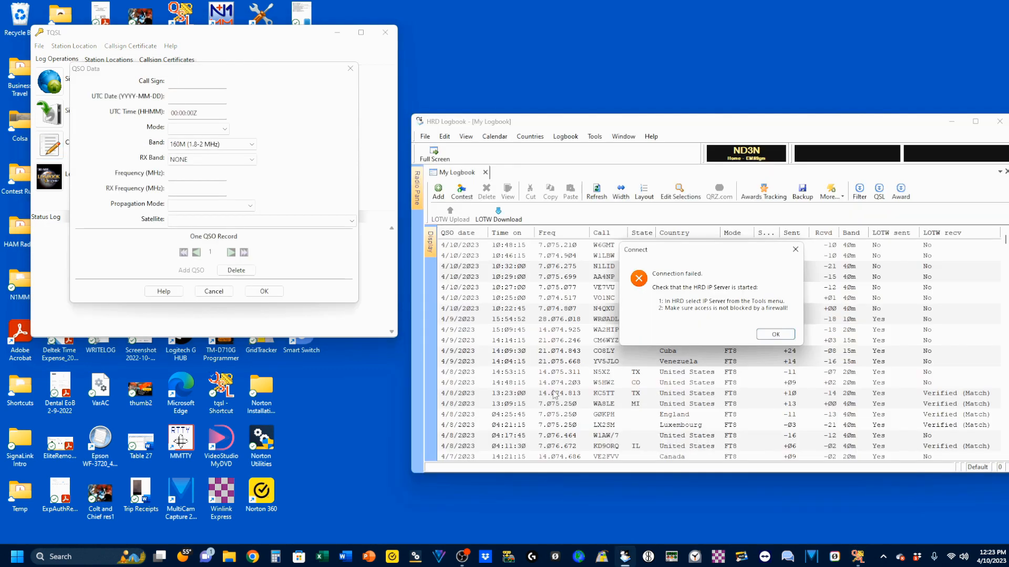
{"action": "mouse_move", "coordinate": [531, 320]}
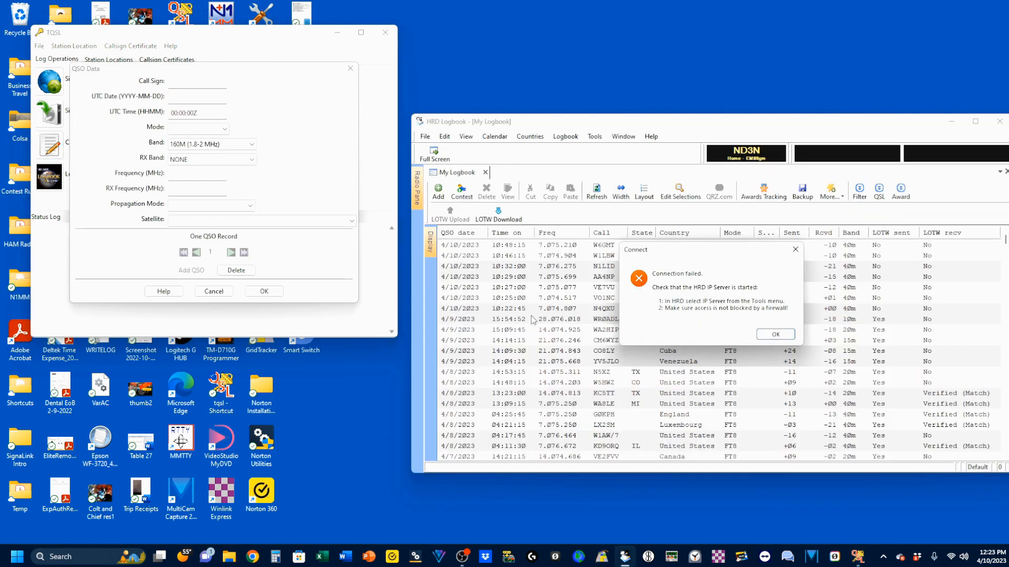
{"action": "mouse_move", "coordinate": [691, 309]}
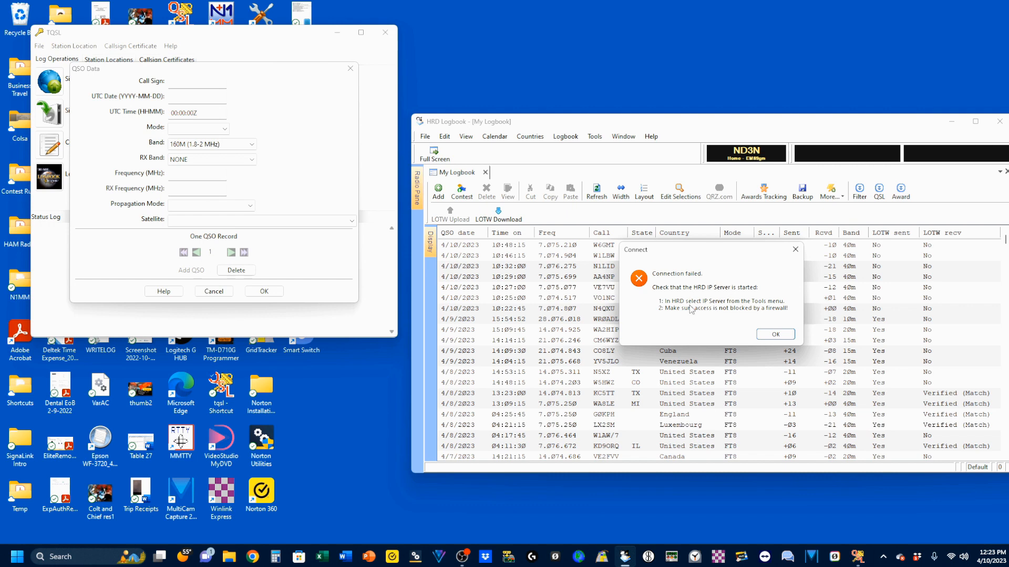
{"action": "mouse_move", "coordinate": [701, 322]}
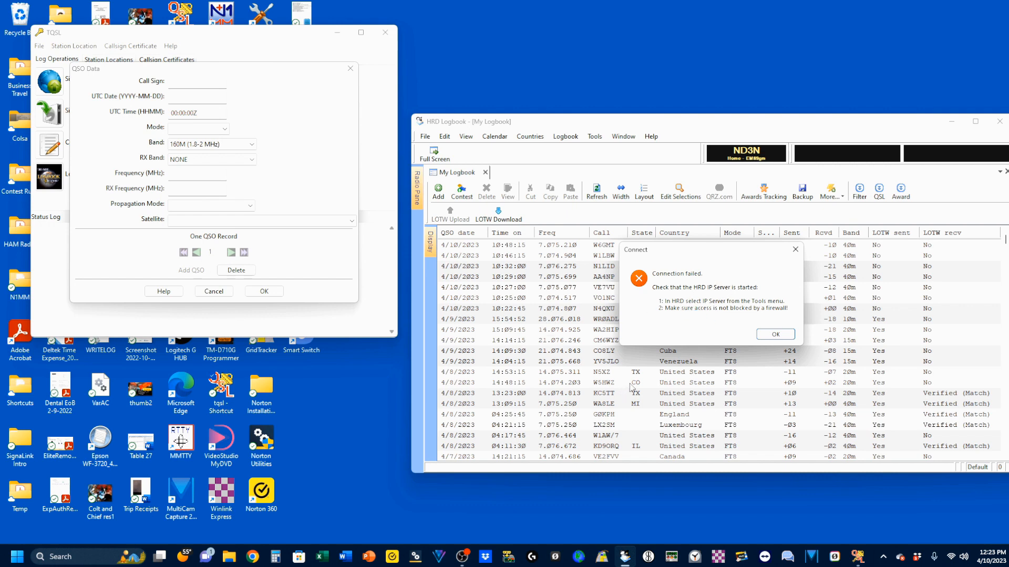
{"action": "mouse_move", "coordinate": [773, 381]}
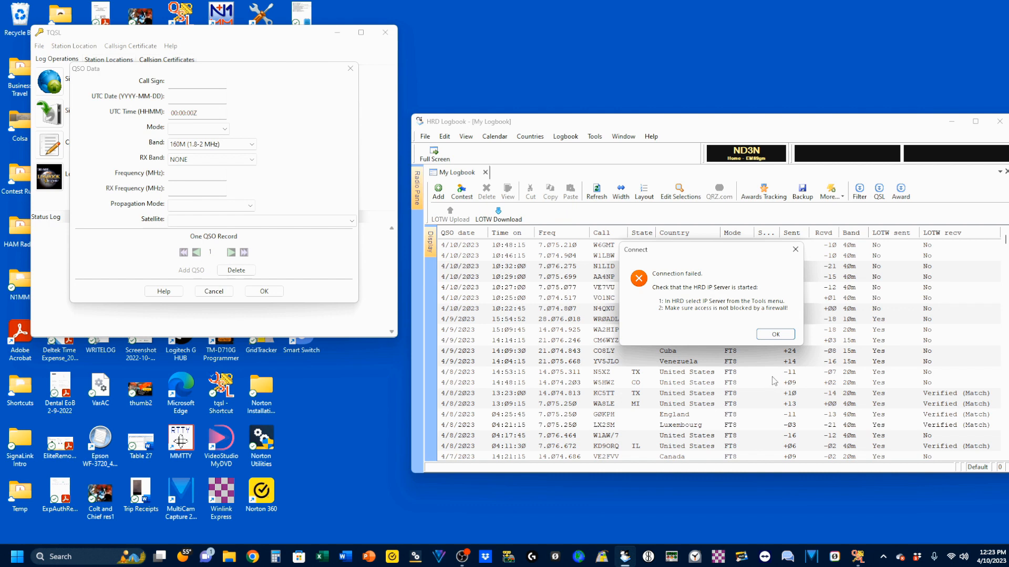
{"action": "left_click", "coordinate": [776, 334]}
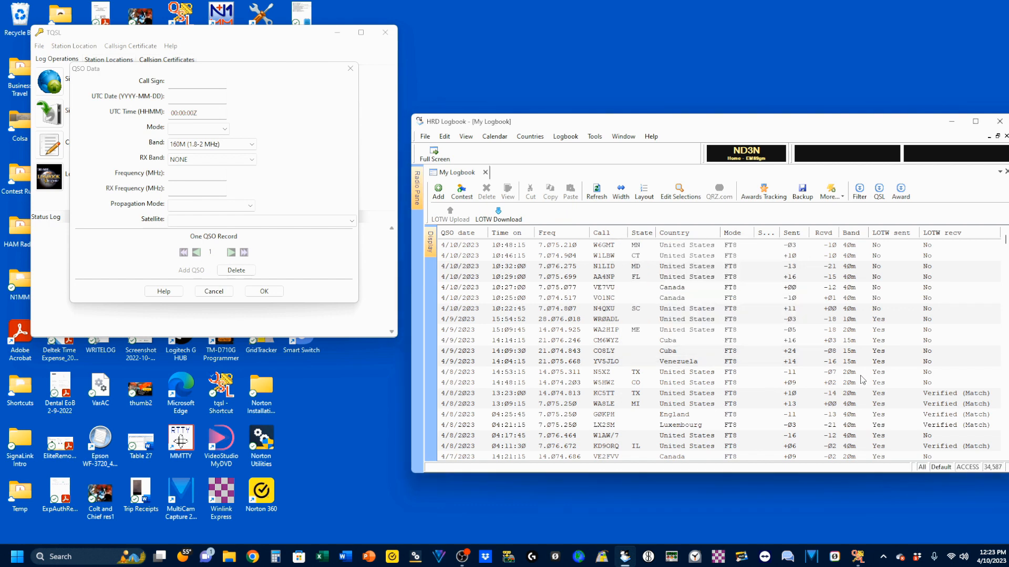
{"action": "mouse_move", "coordinate": [609, 262]}
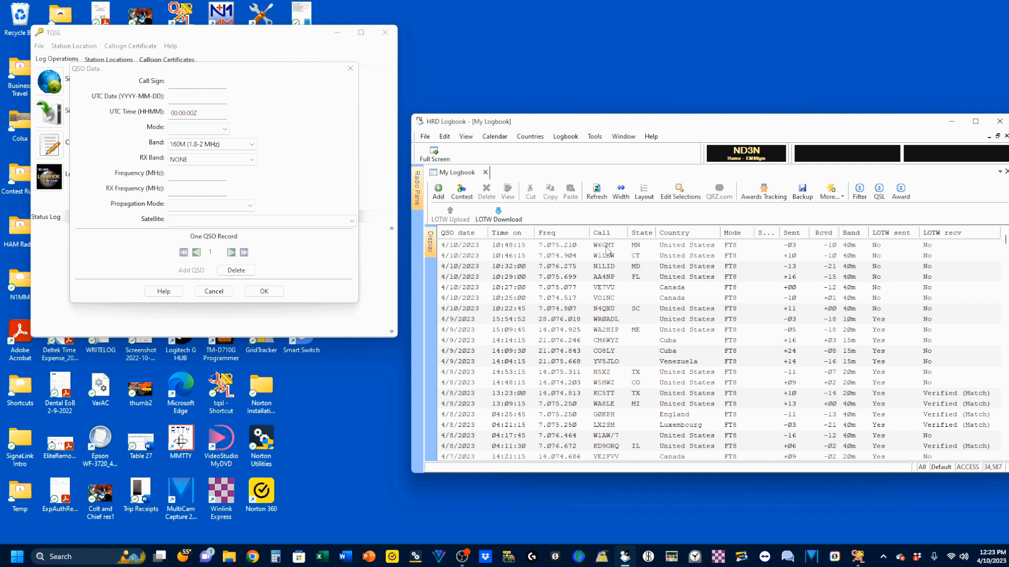
{"action": "left_click", "coordinate": [603, 245]}
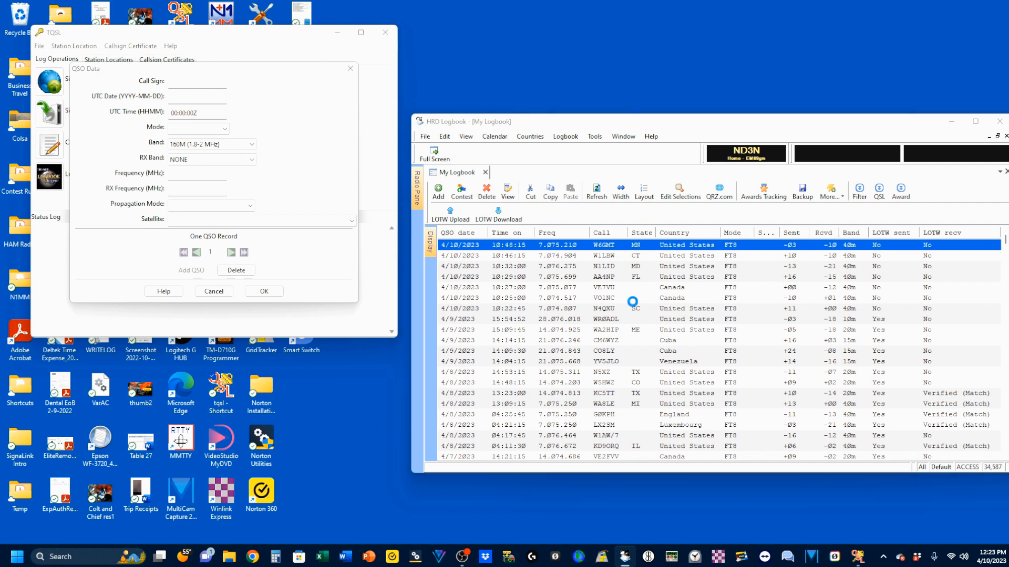
{"action": "double_click", "coordinate": [603, 245]}
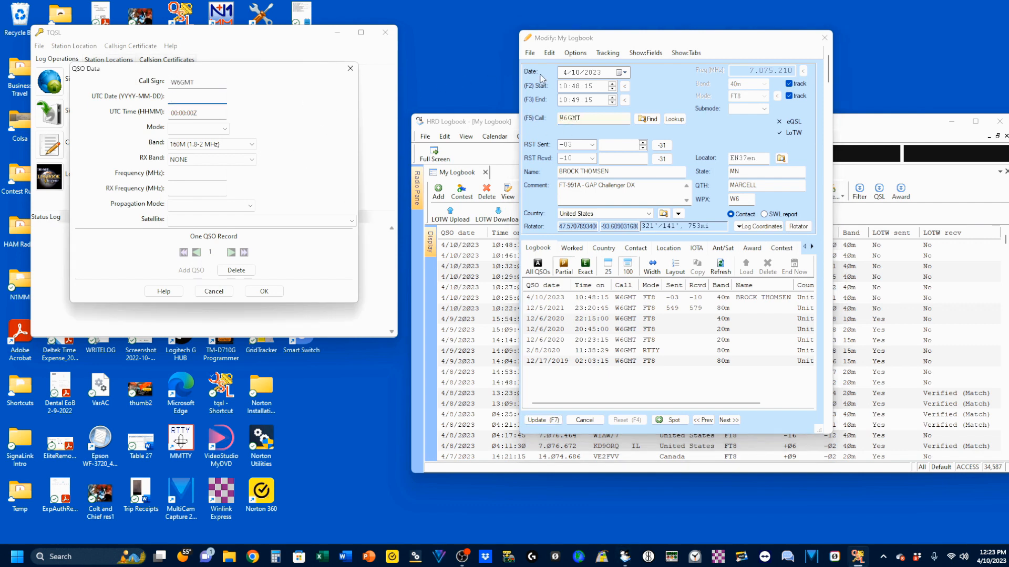
{"action": "mouse_move", "coordinate": [581, 73]}
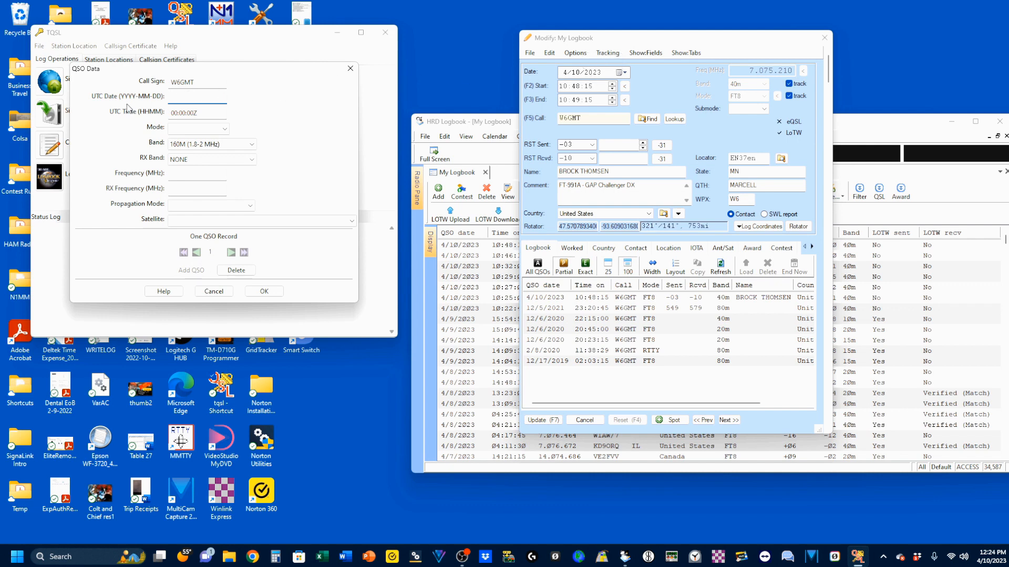
{"action": "left_click", "coordinate": [197, 96]}
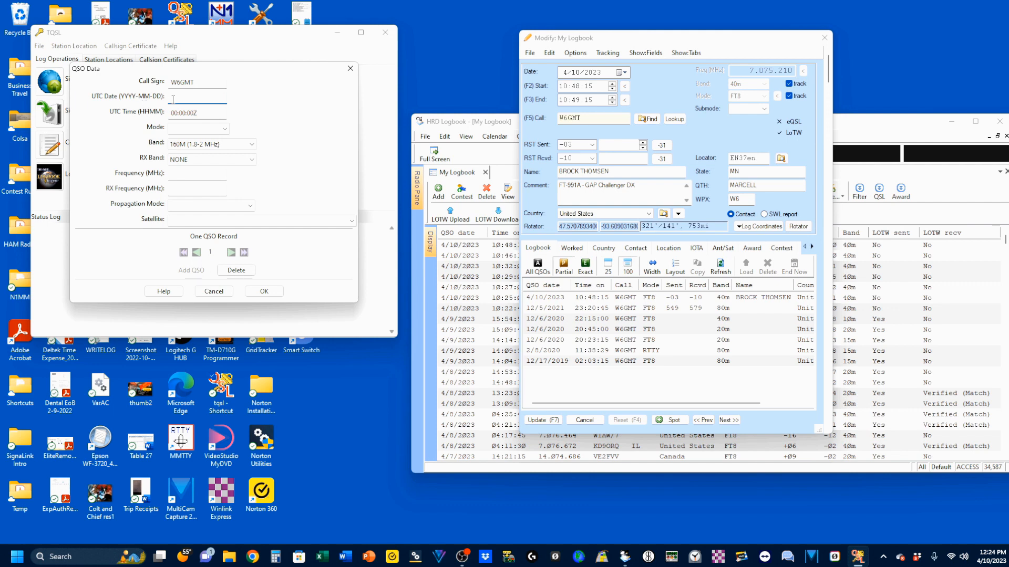
{"action": "type", "text": "2023-"}
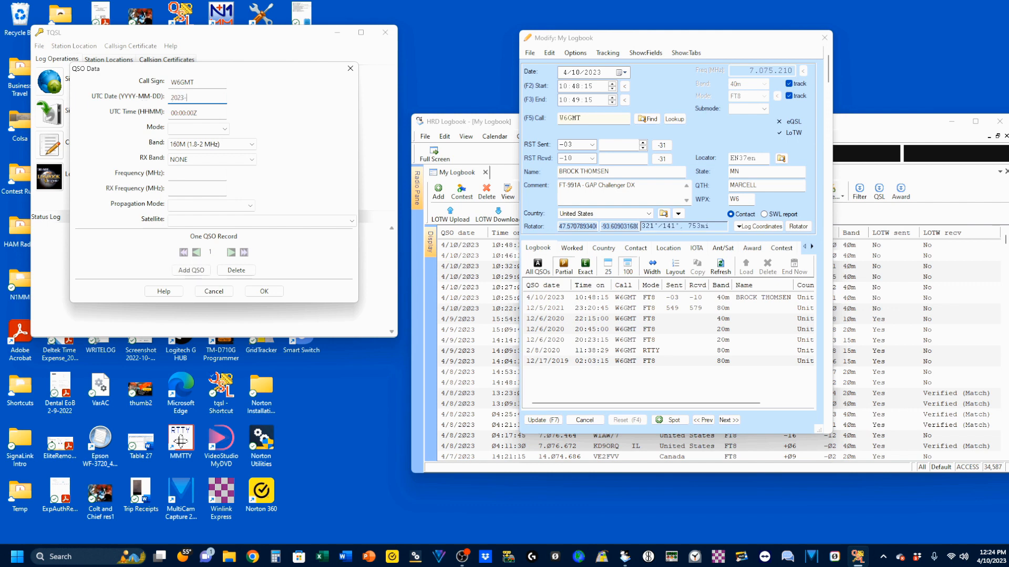
{"action": "type", "text": "04-"}
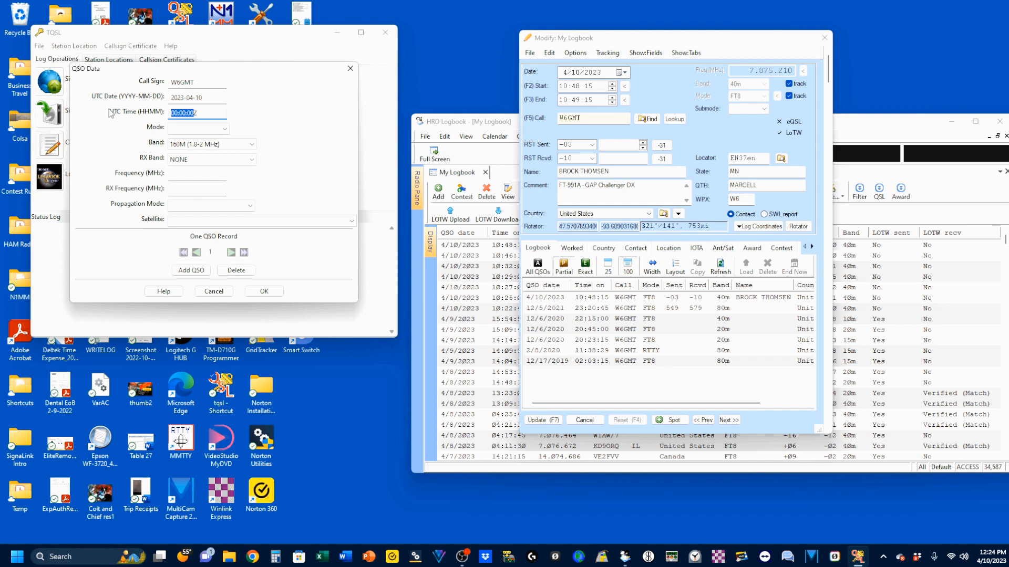
{"action": "type", "text": "10:Z"}
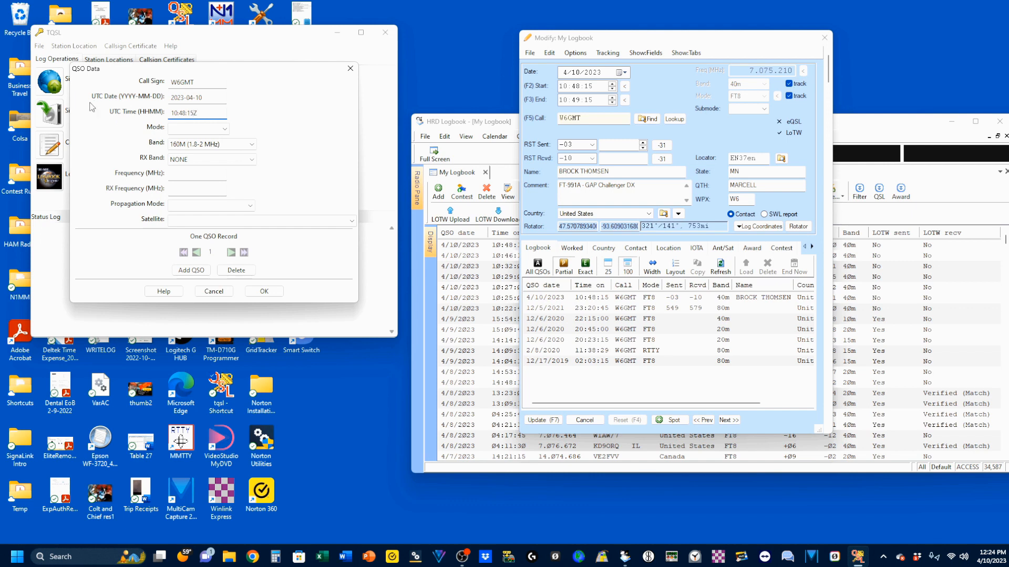
{"action": "left_click", "coordinate": [225, 129]}
{"action": "type", "text": "FT8"}
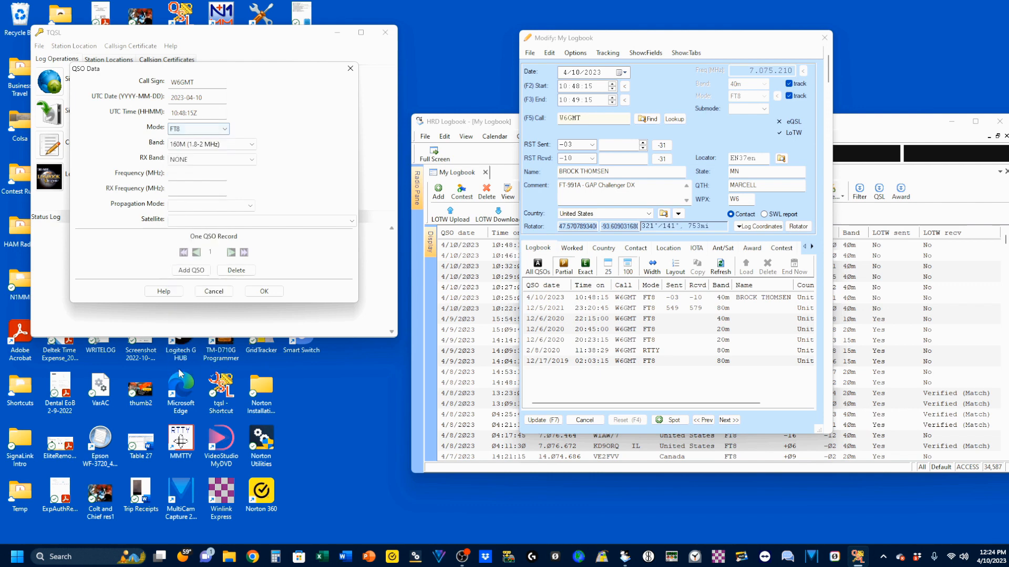
Step: Set band and RX band to 40M, with frequency and RX frequency 7.075 MHz
{"action": "left_click", "coordinate": [251, 144]}
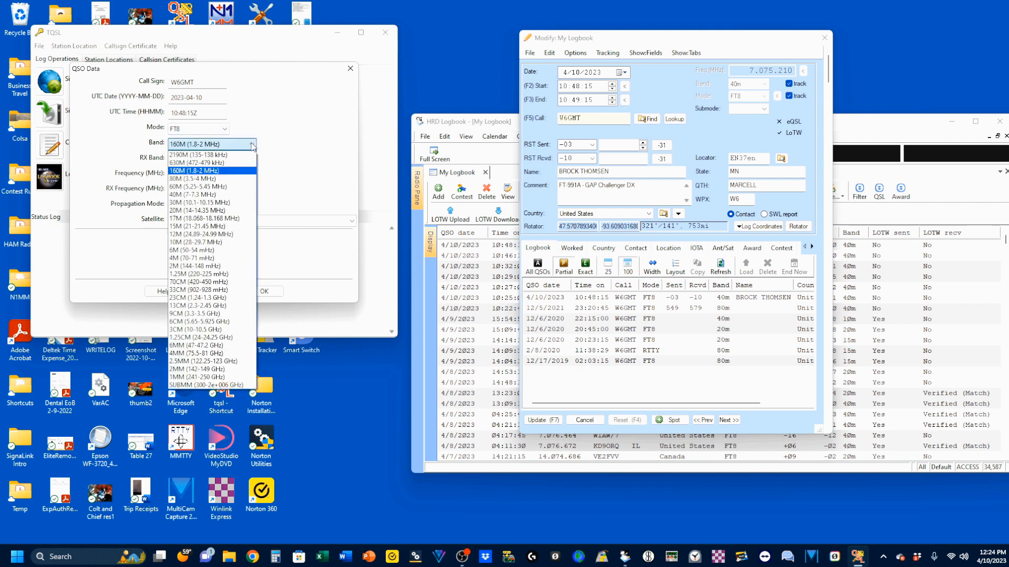
{"action": "left_click", "coordinate": [198, 194]}
{"action": "type", "text": "7"}
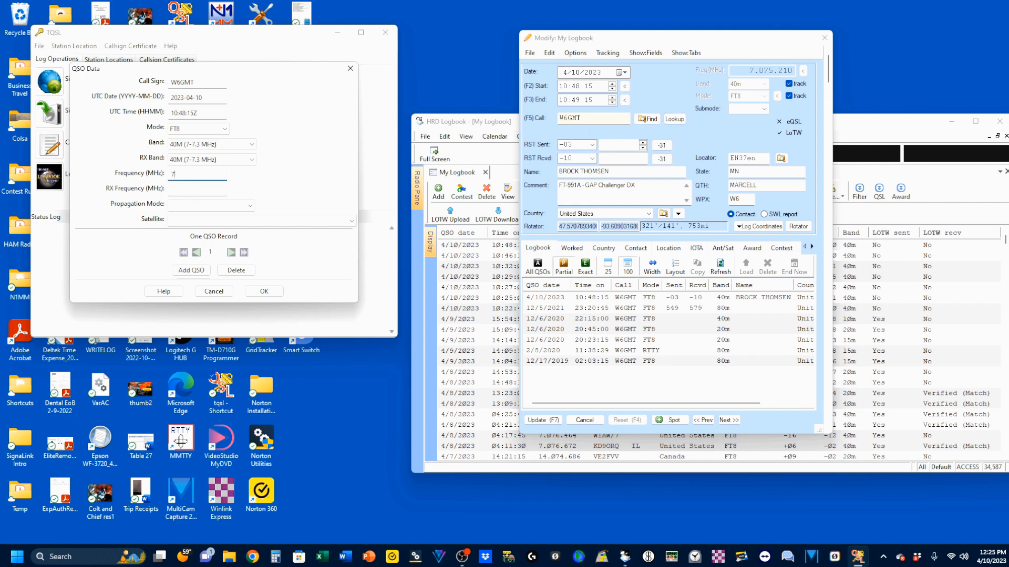
{"action": "type", "text": ".075"}
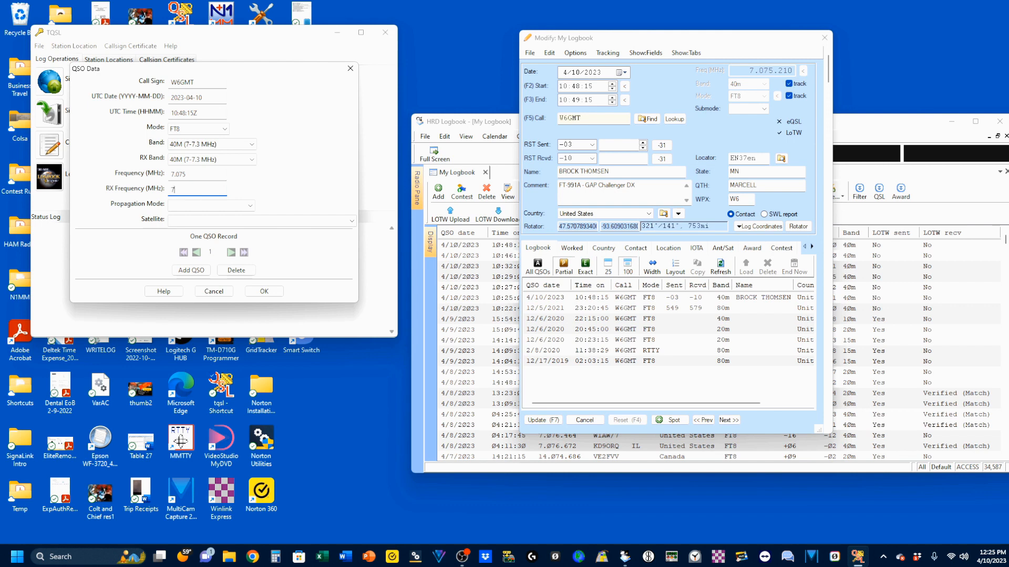
{"action": "type", "text": ".075"}
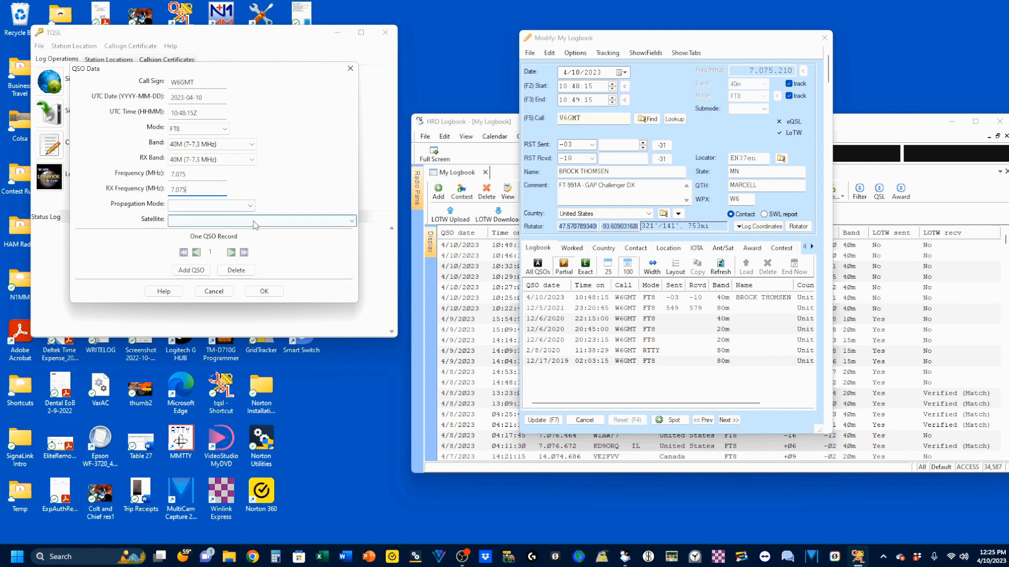
{"action": "mouse_move", "coordinate": [287, 225]}
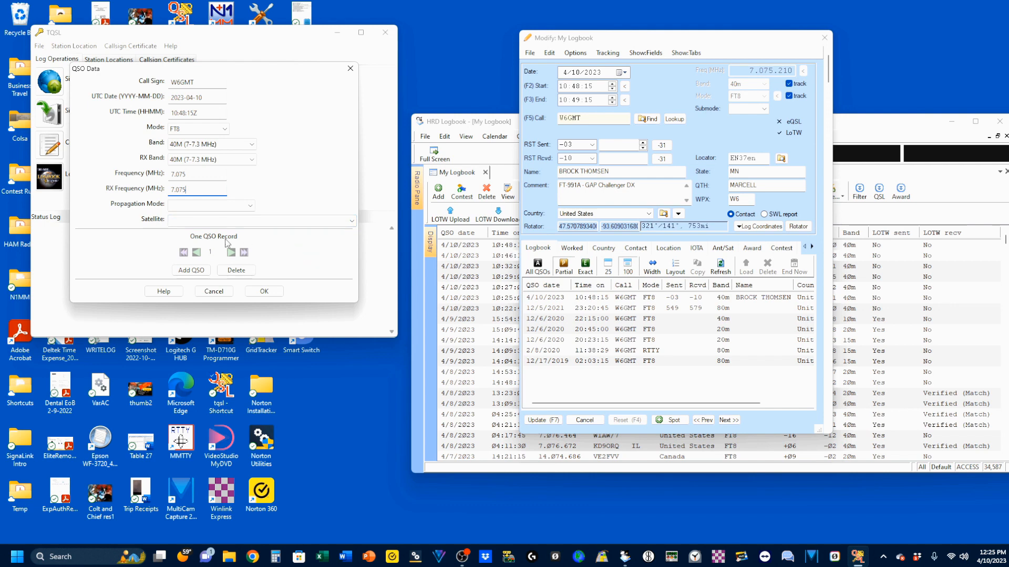
Step: Add the W6GMT QSO and save the records as W6GMT.adi
{"action": "left_click", "coordinate": [190, 270]}
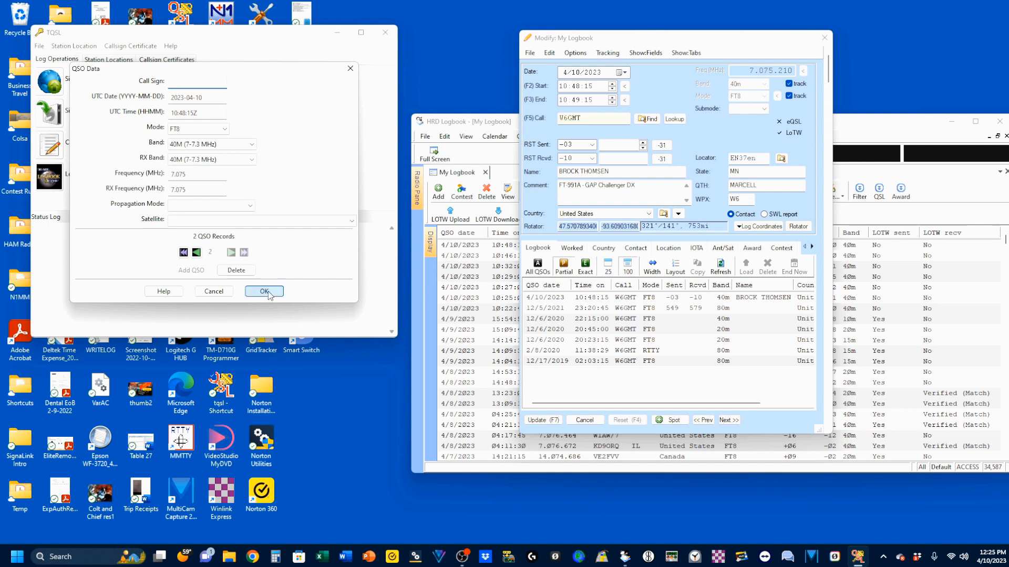
{"action": "left_click", "coordinate": [264, 291]}
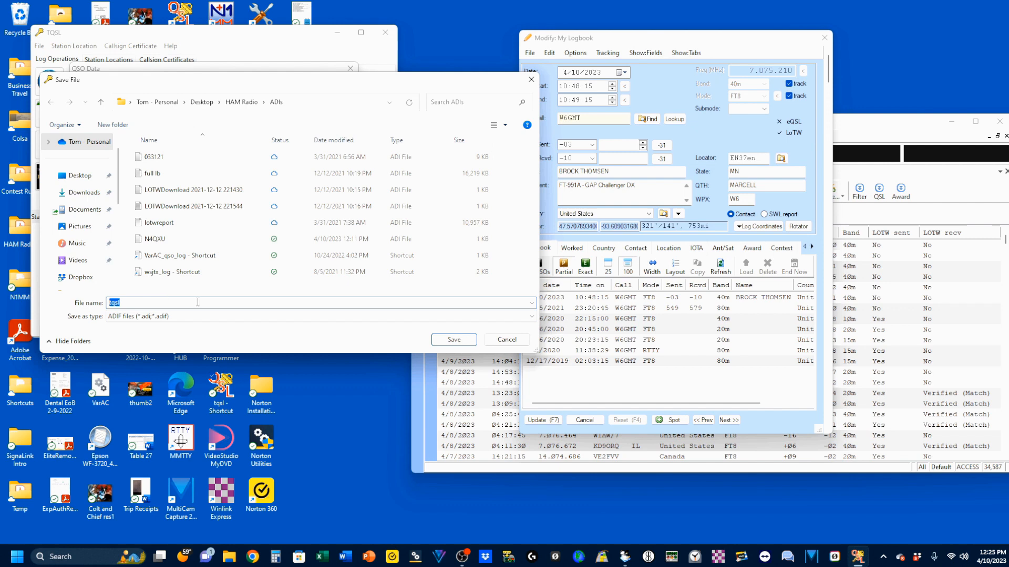
{"action": "mouse_move", "coordinate": [585, 118]}
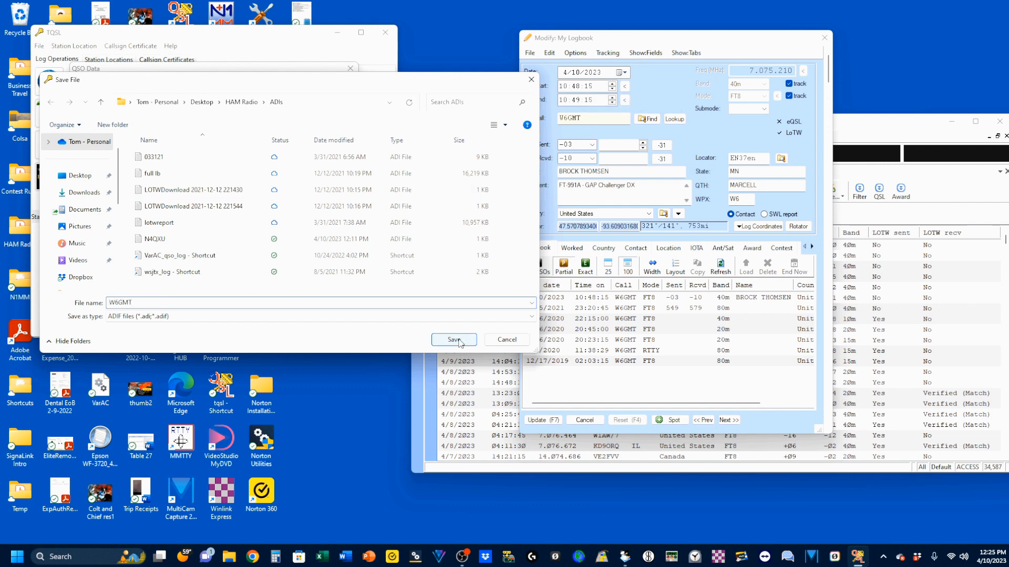
{"action": "left_click", "coordinate": [453, 340]}
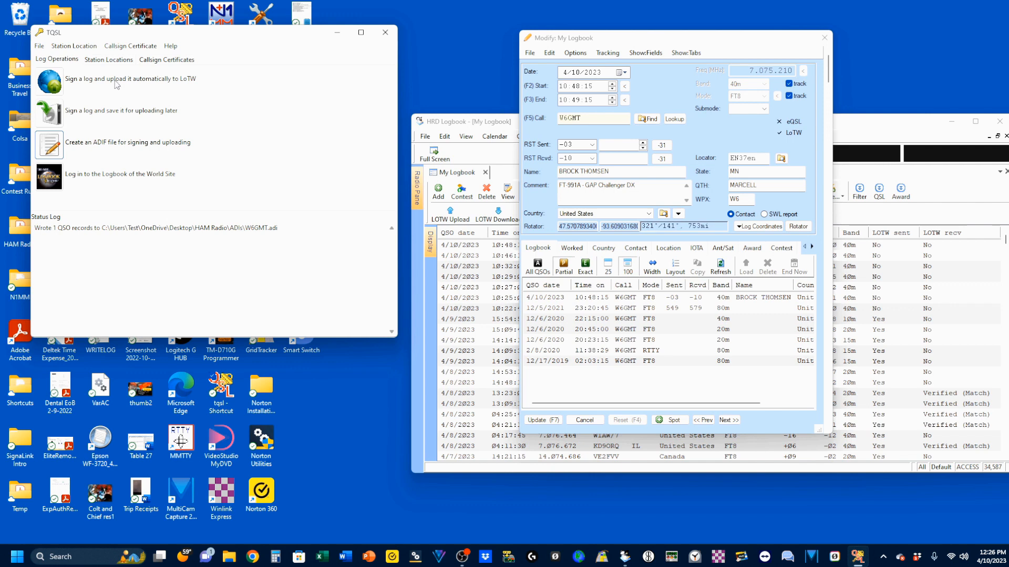
{"action": "mouse_move", "coordinate": [188, 128]}
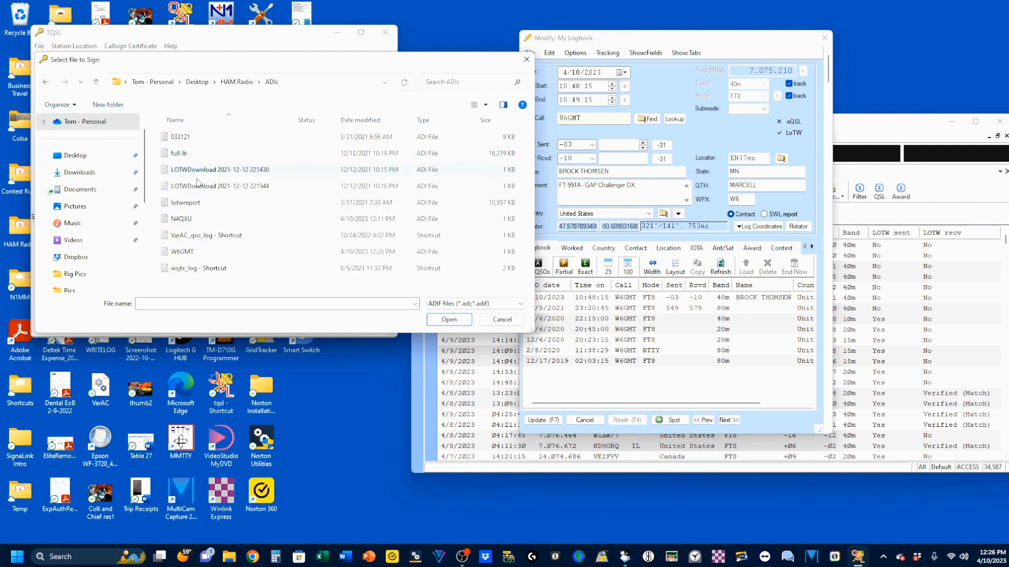
Step: Sign the W6GMT log file using the ND3N station location
{"action": "left_click", "coordinate": [182, 252]}
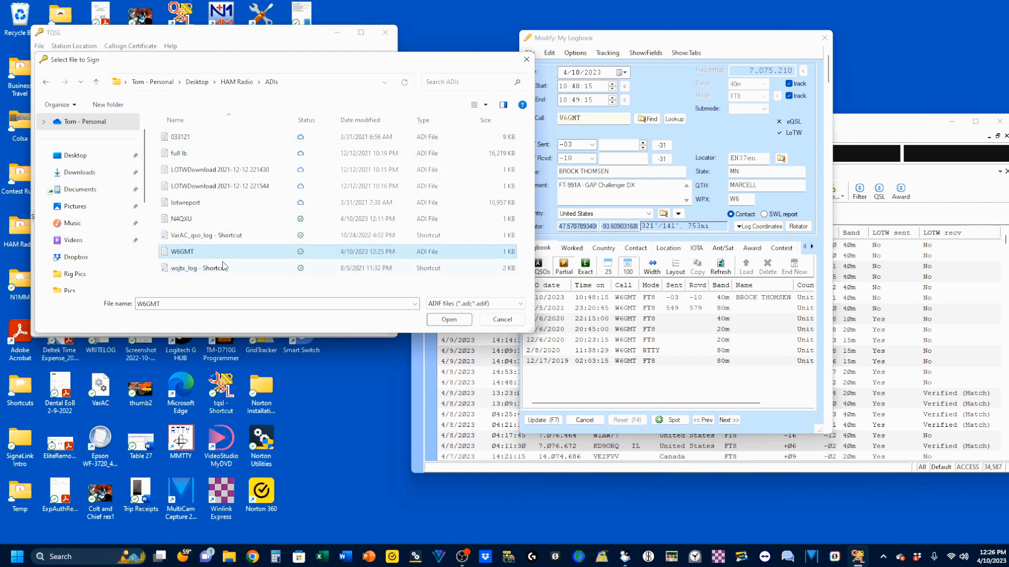
{"action": "left_click", "coordinate": [449, 319]}
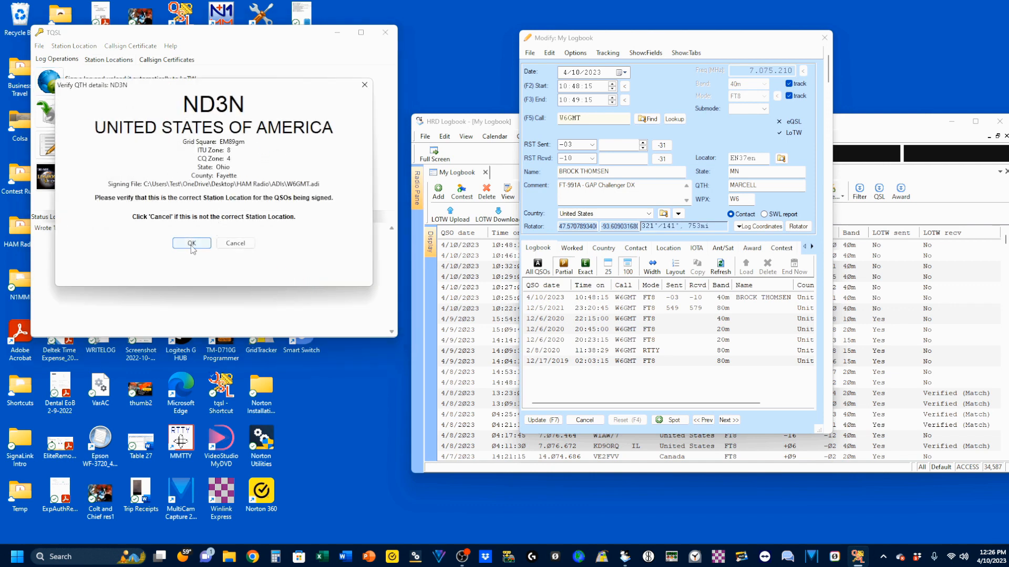
{"action": "left_click", "coordinate": [191, 243]}
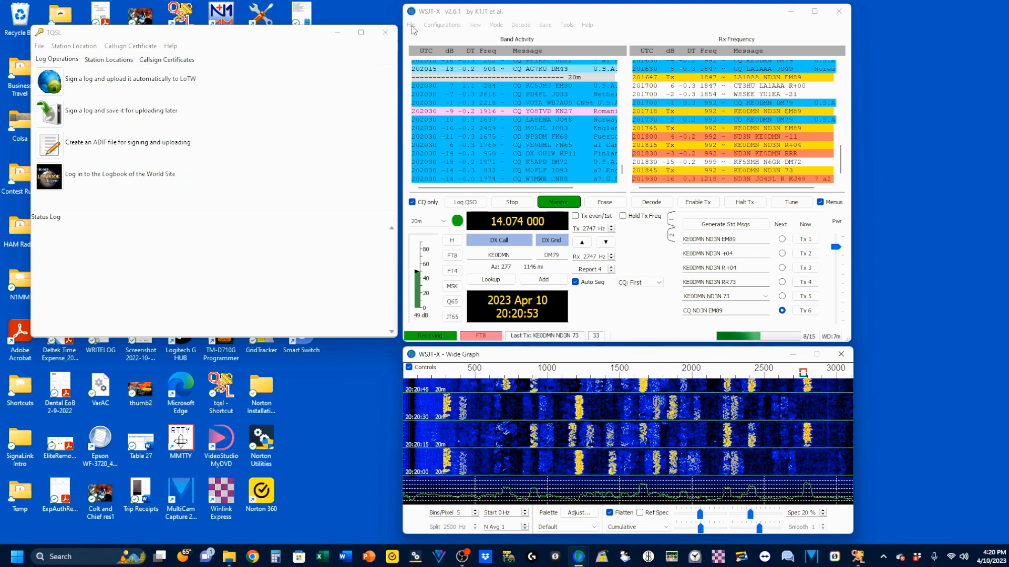
Step: Open WSJT-X's log directory, then browse from Desktop into the HAM Radio folder
{"action": "left_click", "coordinate": [411, 24]}
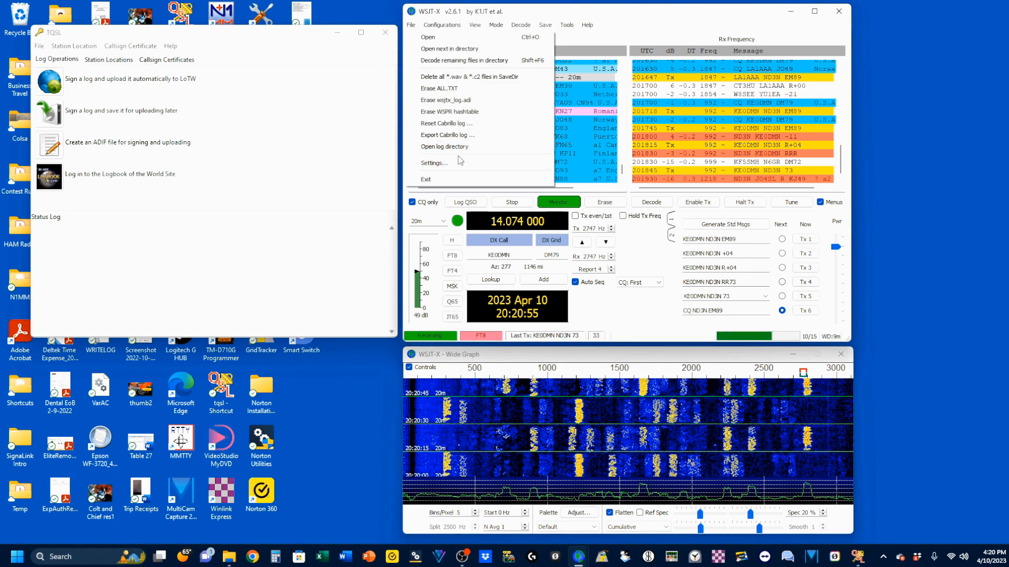
{"action": "left_click", "coordinate": [444, 146]}
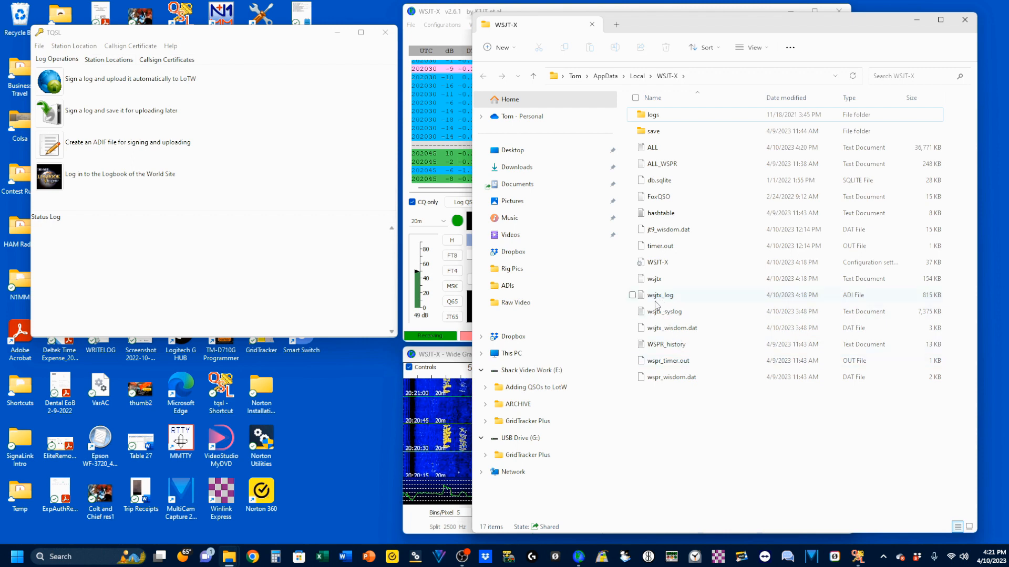
{"action": "mouse_move", "coordinate": [674, 302]}
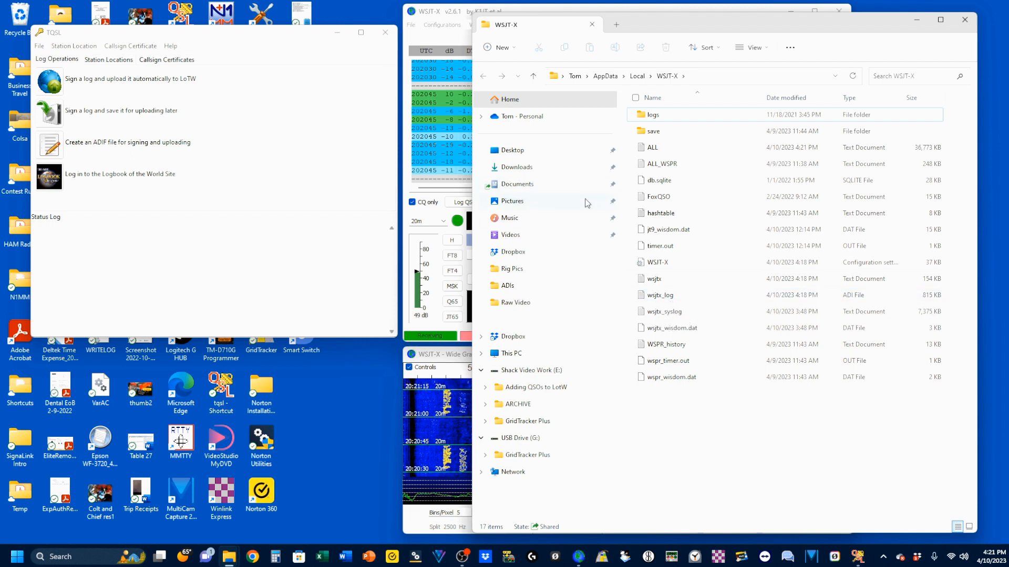
{"action": "mouse_move", "coordinate": [604, 86]}
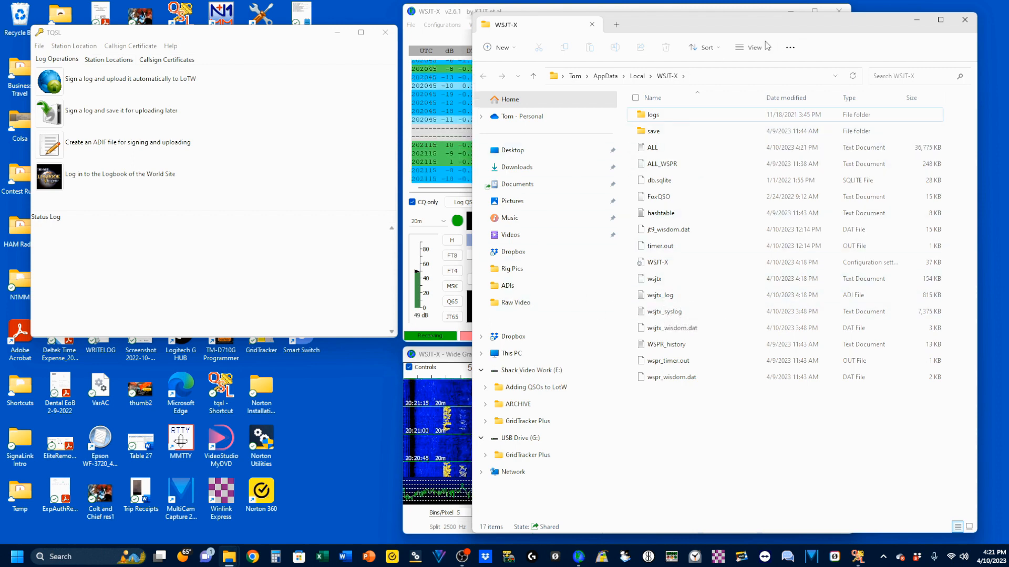
{"action": "left_click", "coordinate": [512, 150]}
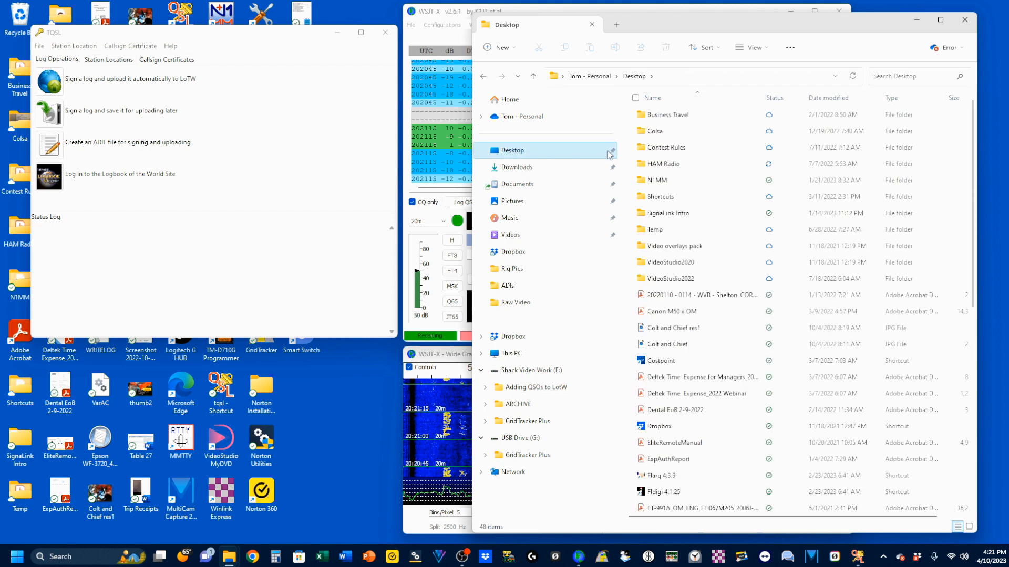
{"action": "double_click", "coordinate": [663, 164]}
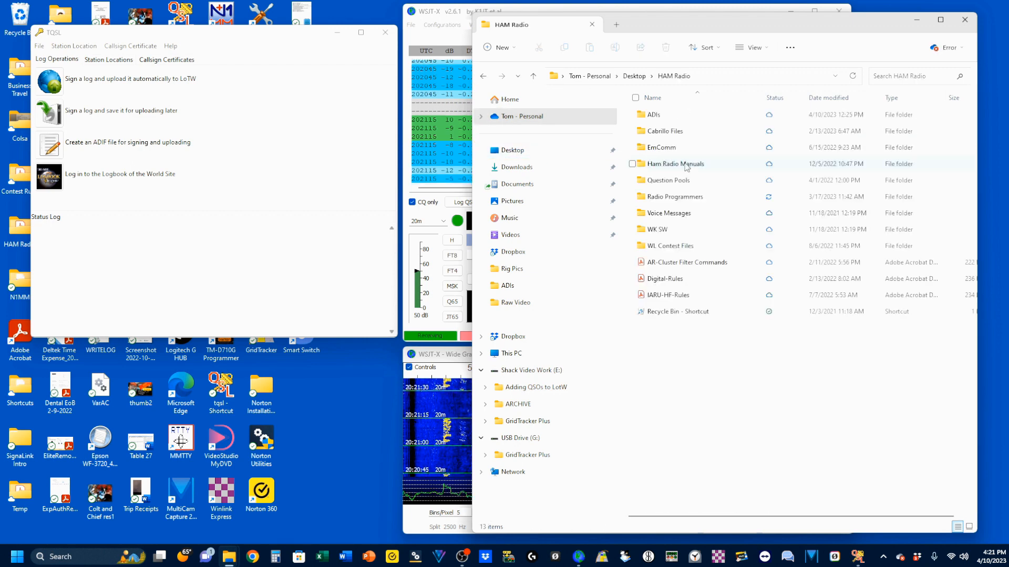
{"action": "double_click", "coordinate": [653, 115]}
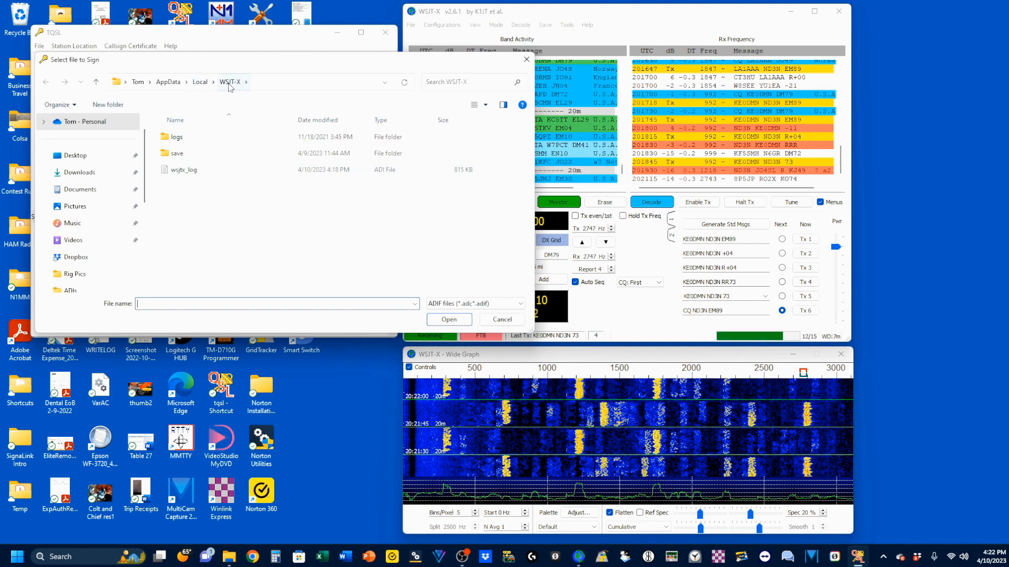
Step: Choose the wsjtx_log shortcut in ADIs for signing and confirm the ND3N location
{"action": "left_click", "coordinate": [75, 156]}
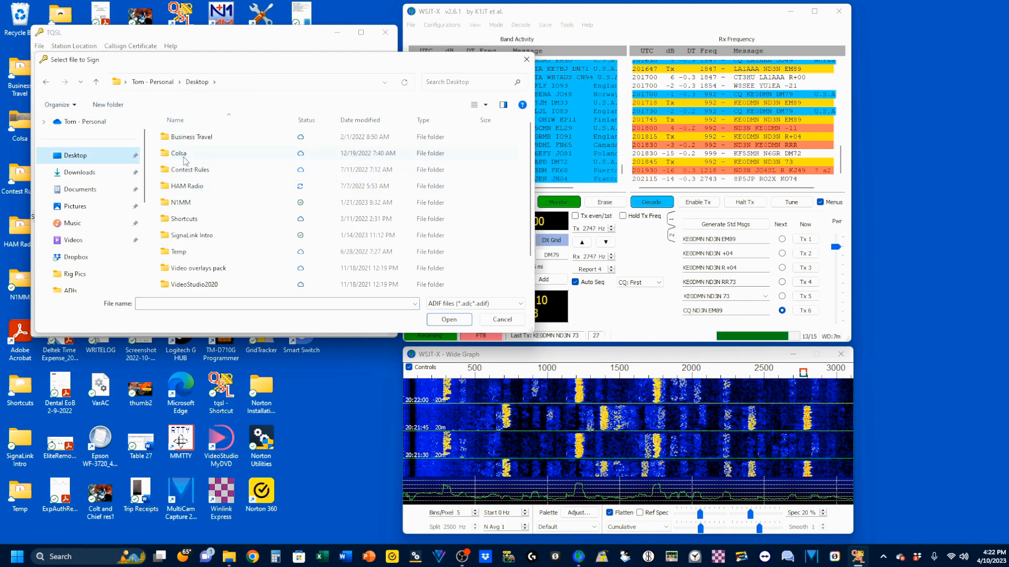
{"action": "double_click", "coordinate": [187, 186]}
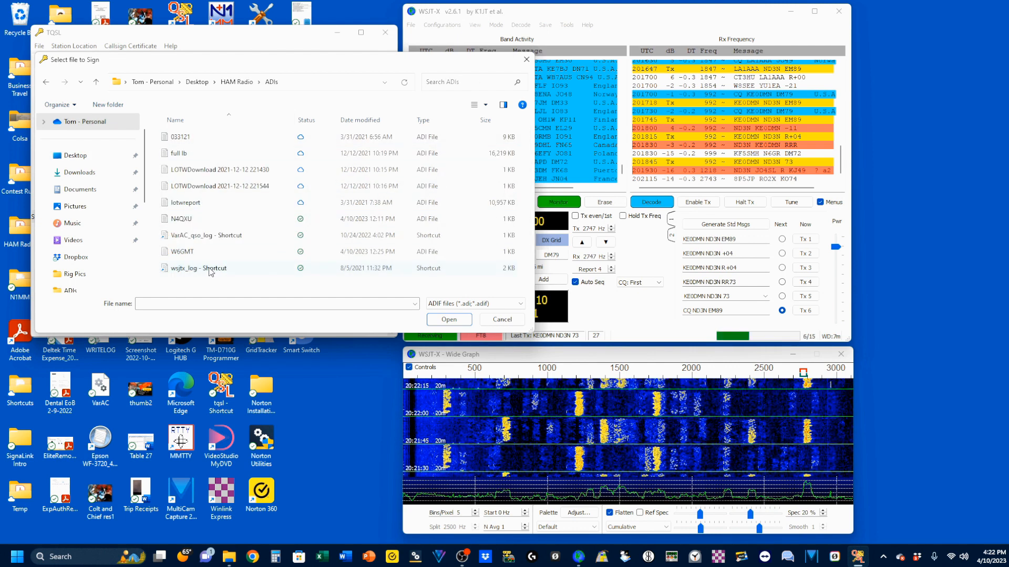
{"action": "left_click", "coordinate": [198, 268]}
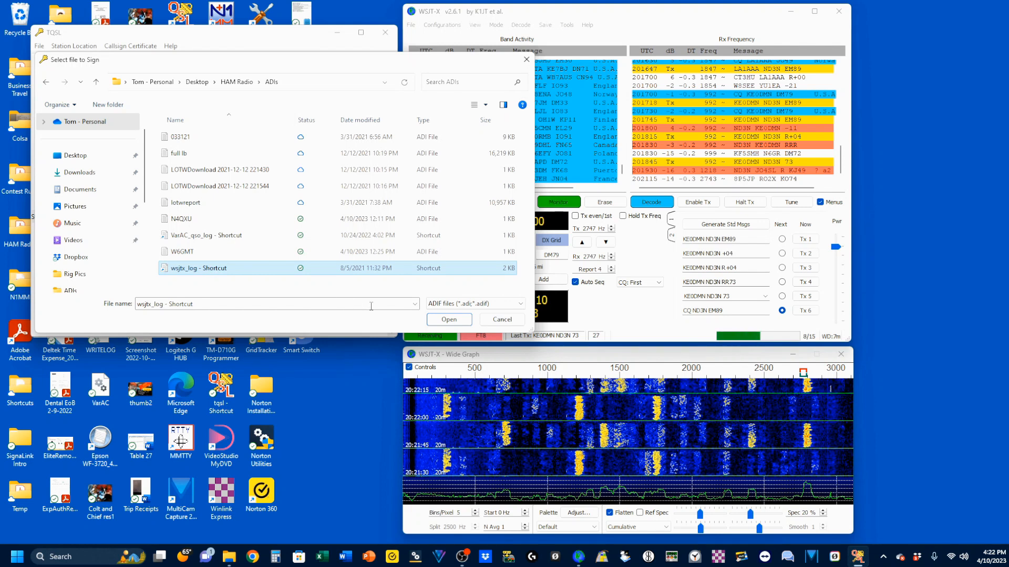
{"action": "left_click", "coordinate": [449, 320]}
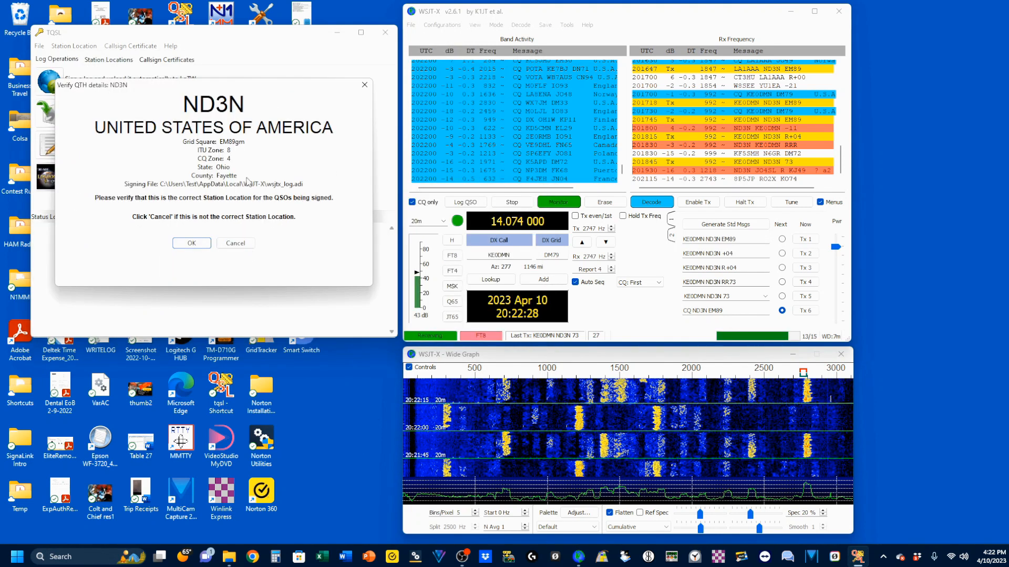
{"action": "left_click", "coordinate": [191, 243]}
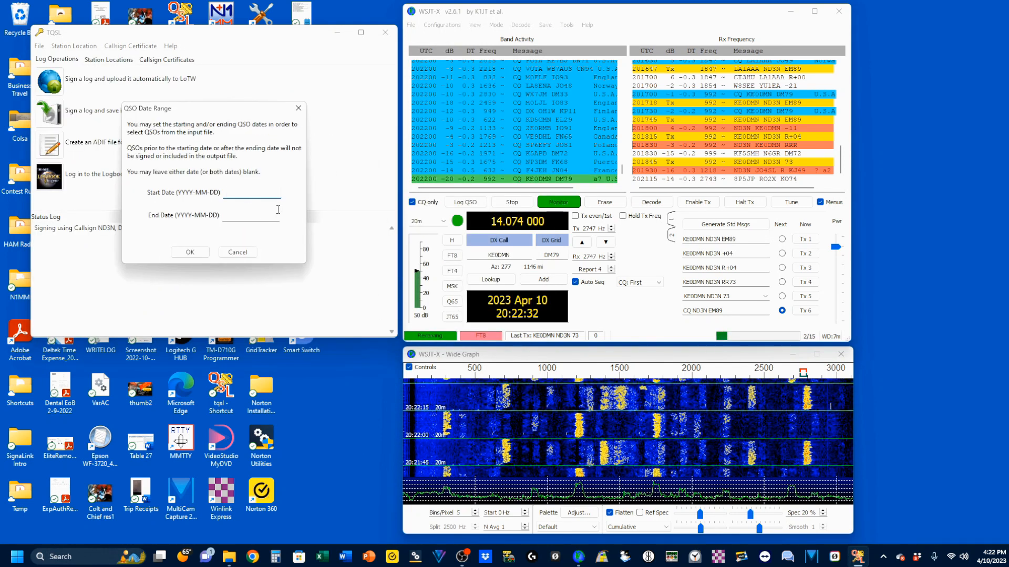
Step: Sign with no date limits, ignoring 1575 already-uploaded QSOs and keeping the 8 new ones
{"action": "left_click", "coordinate": [189, 252]}
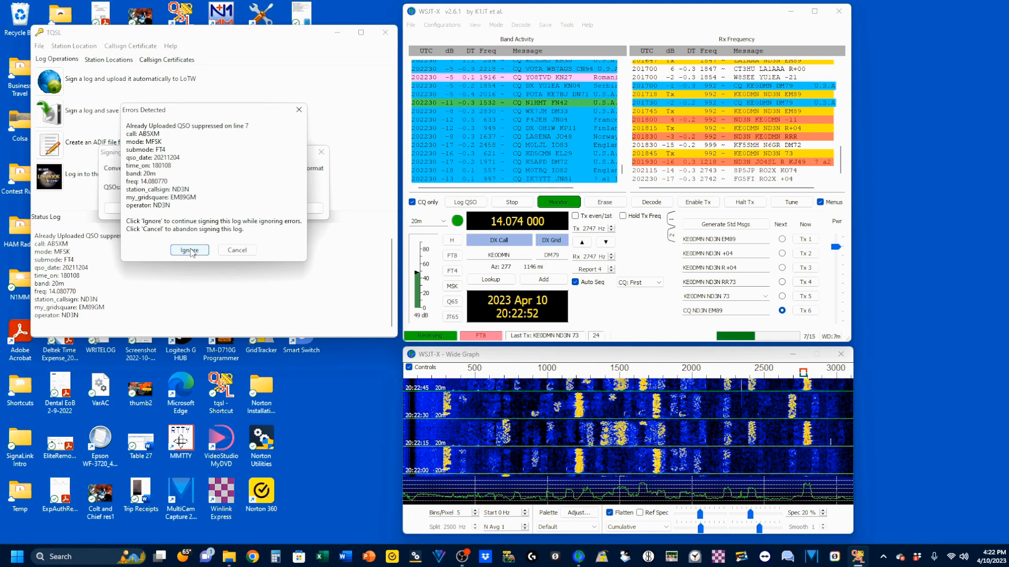
{"action": "left_click", "coordinate": [189, 251]}
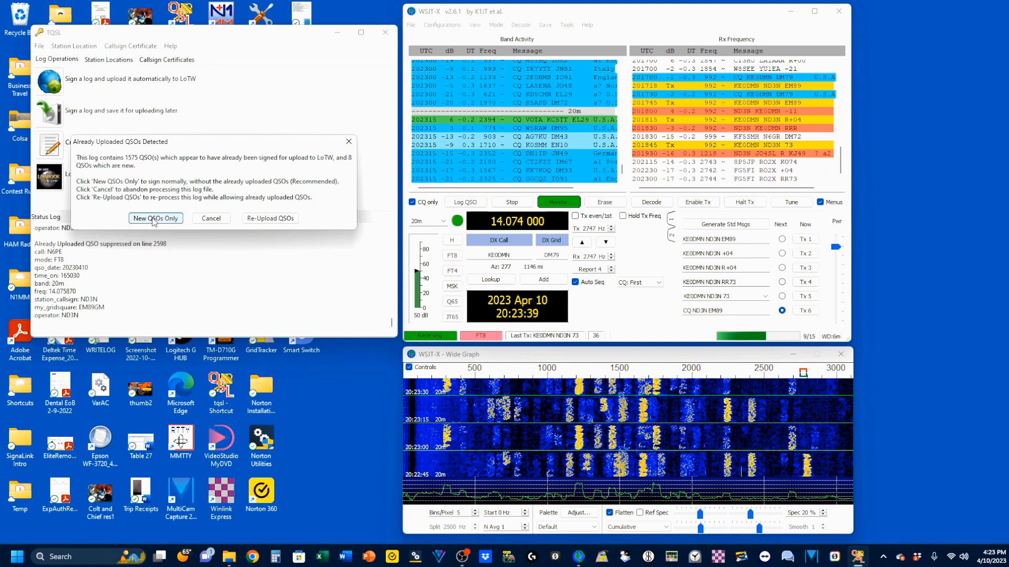
{"action": "left_click", "coordinate": [156, 218]}
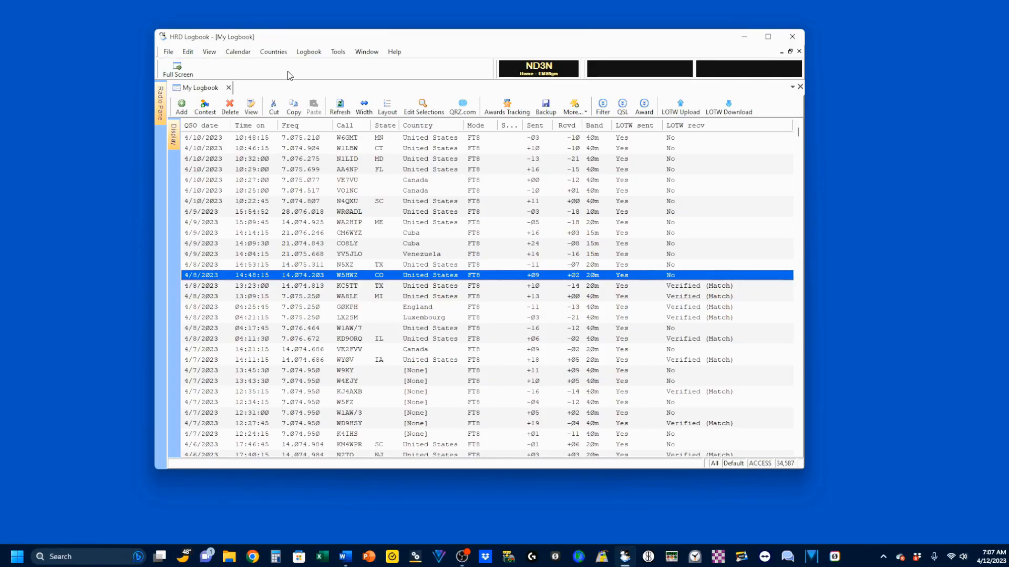
{"action": "mouse_move", "coordinate": [325, 85]}
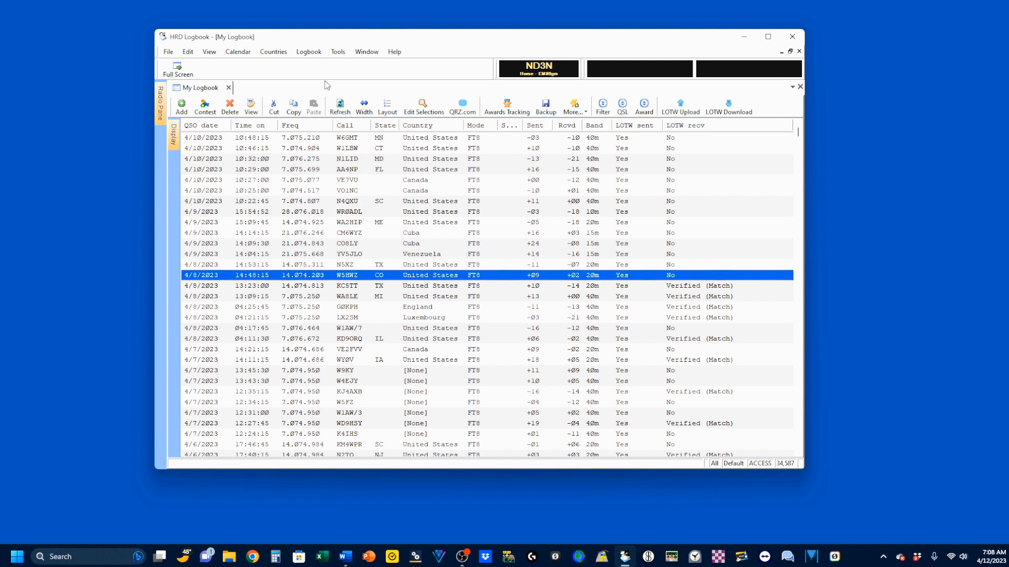
{"action": "mouse_move", "coordinate": [329, 77]}
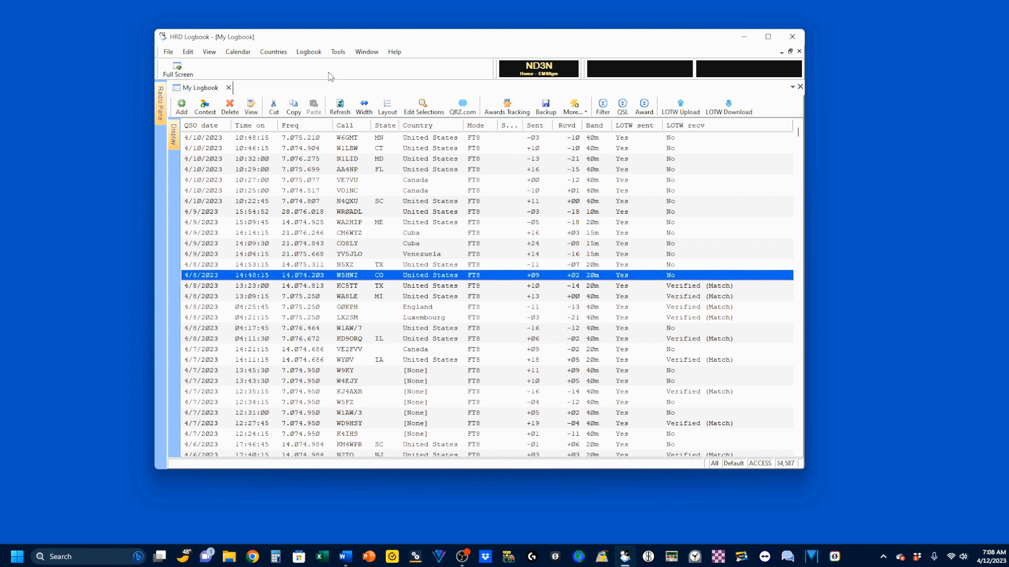
{"action": "mouse_move", "coordinate": [526, 318]}
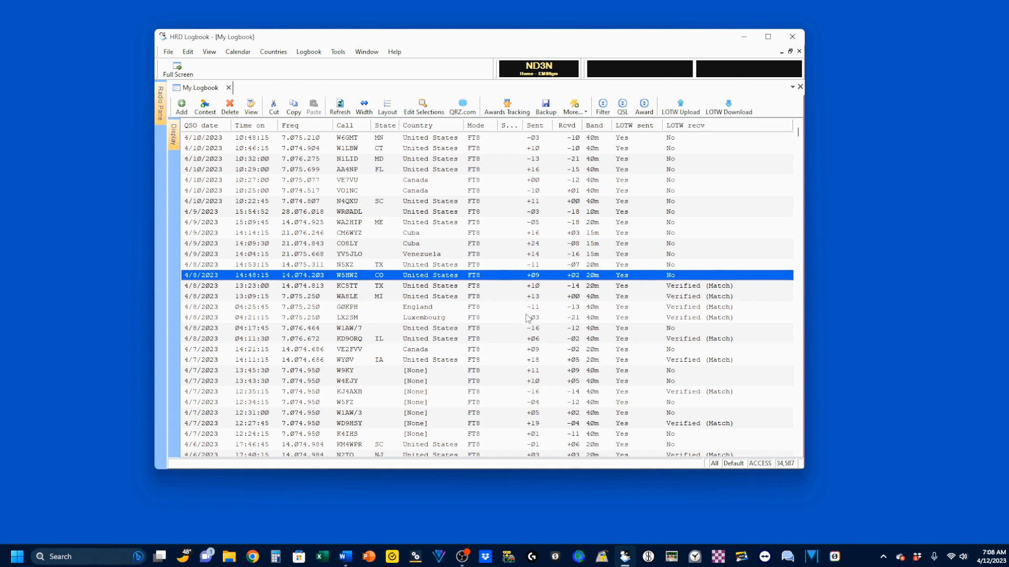
{"action": "mouse_move", "coordinate": [499, 310]}
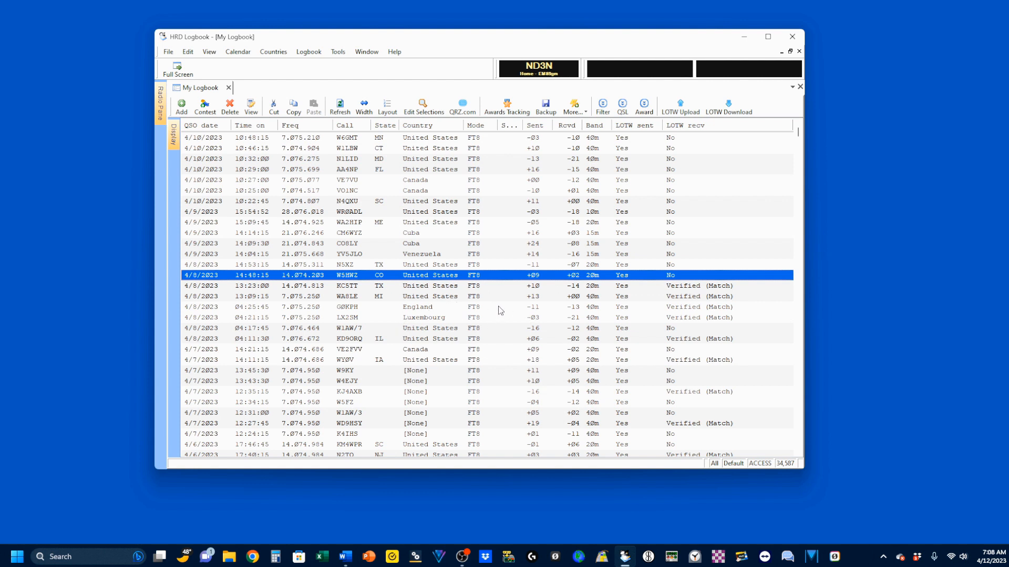
{"action": "mouse_move", "coordinate": [273, 98]}
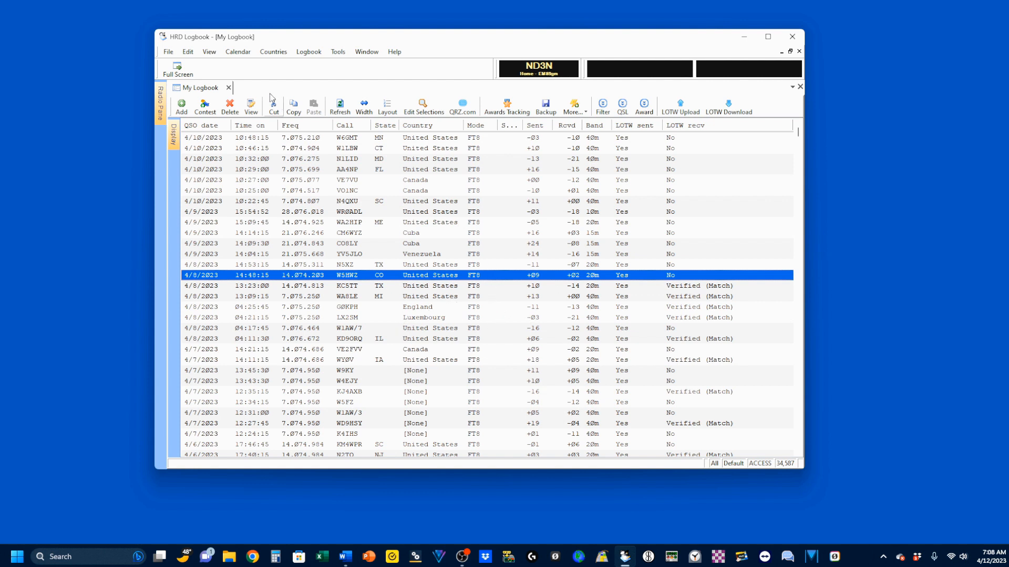
{"action": "mouse_move", "coordinate": [312, 60]}
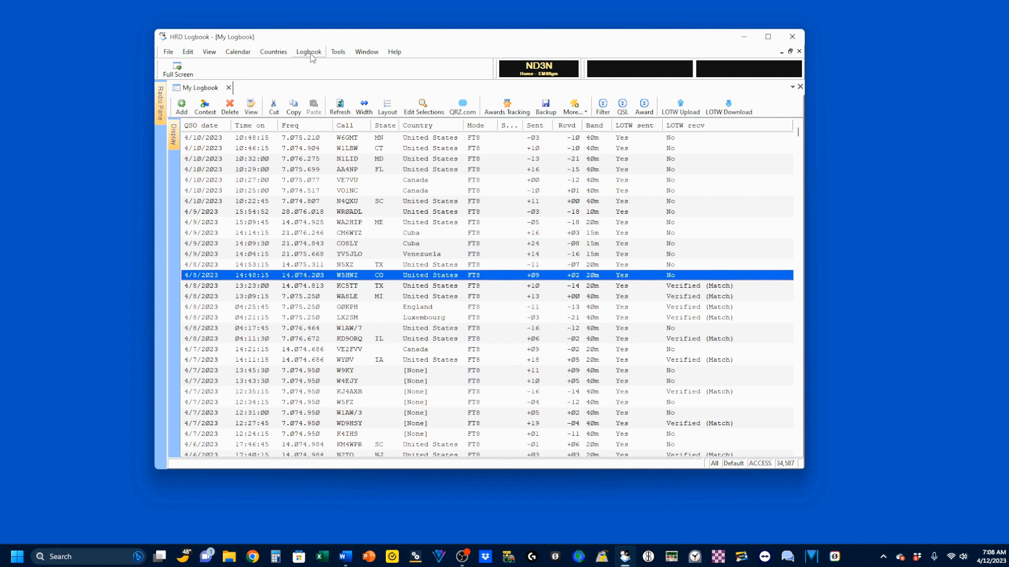
{"action": "mouse_move", "coordinate": [334, 79]}
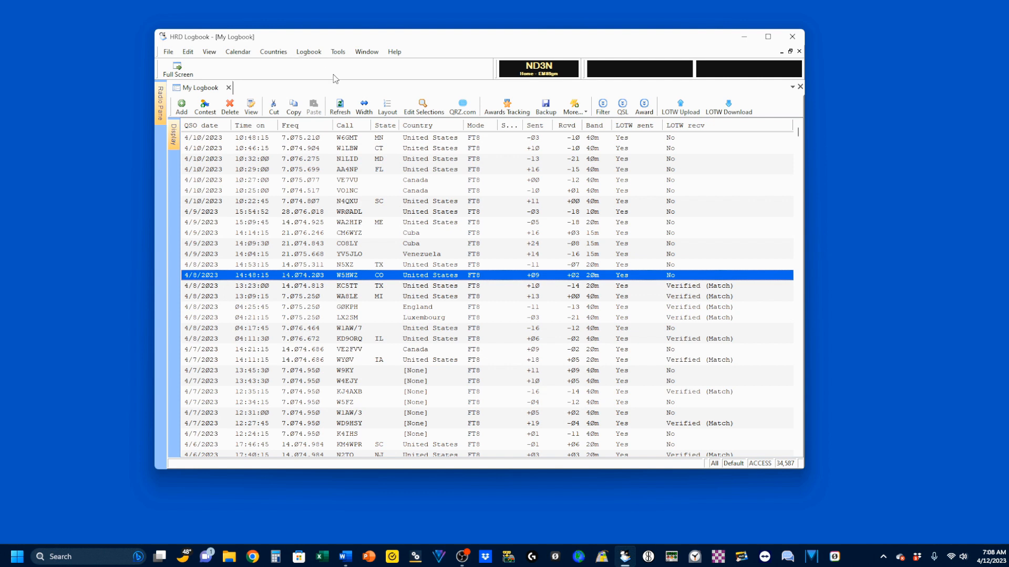
Step: Open HRD Logbook's Logbook menu to reach the File > Import ADIF options
{"action": "left_click", "coordinate": [308, 52]}
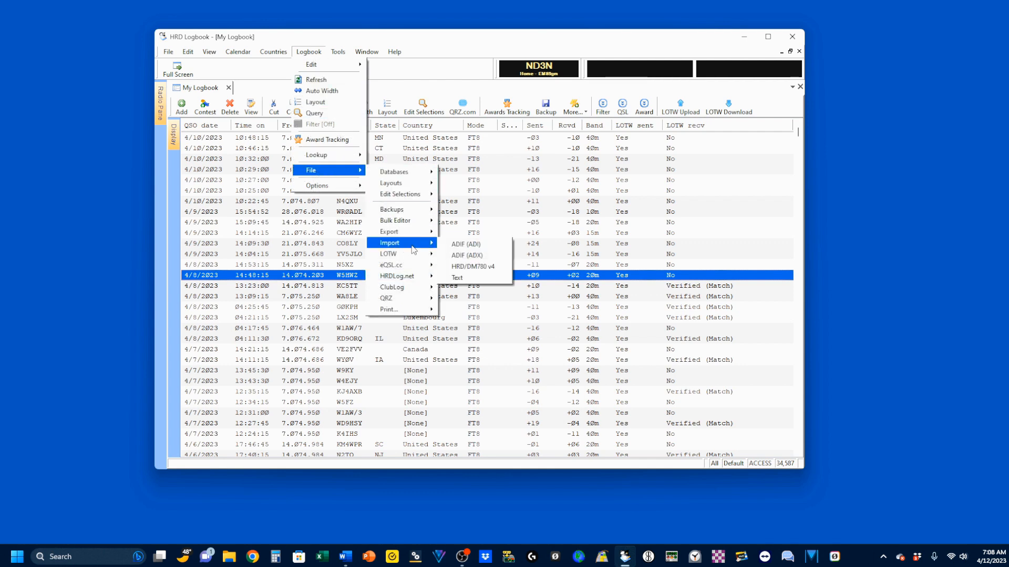
Step: Import the wsjtx_log shortcut as ADIF, saving its 32 entries to the database
{"action": "left_click", "coordinate": [470, 244]}
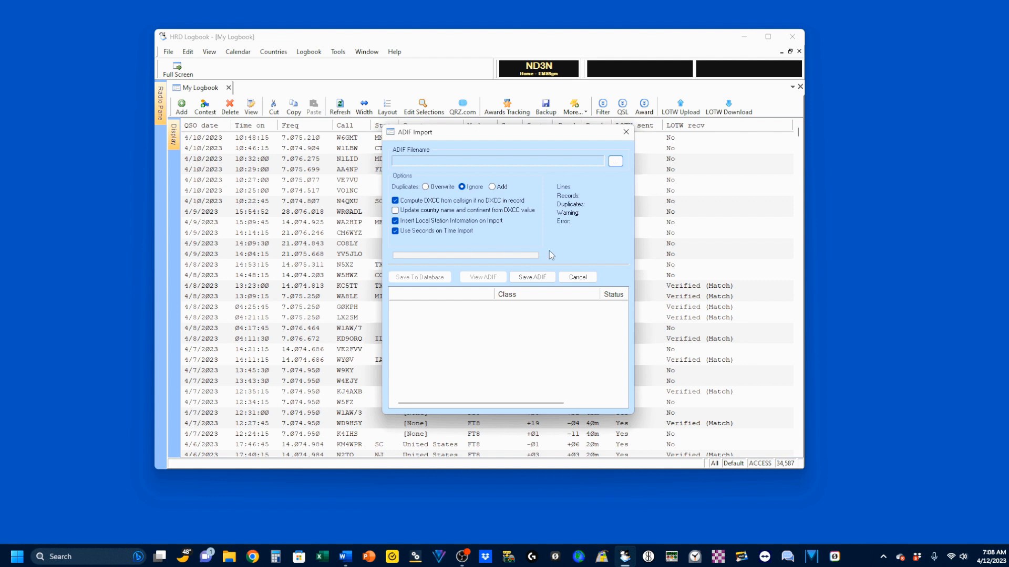
{"action": "left_click", "coordinate": [615, 161]}
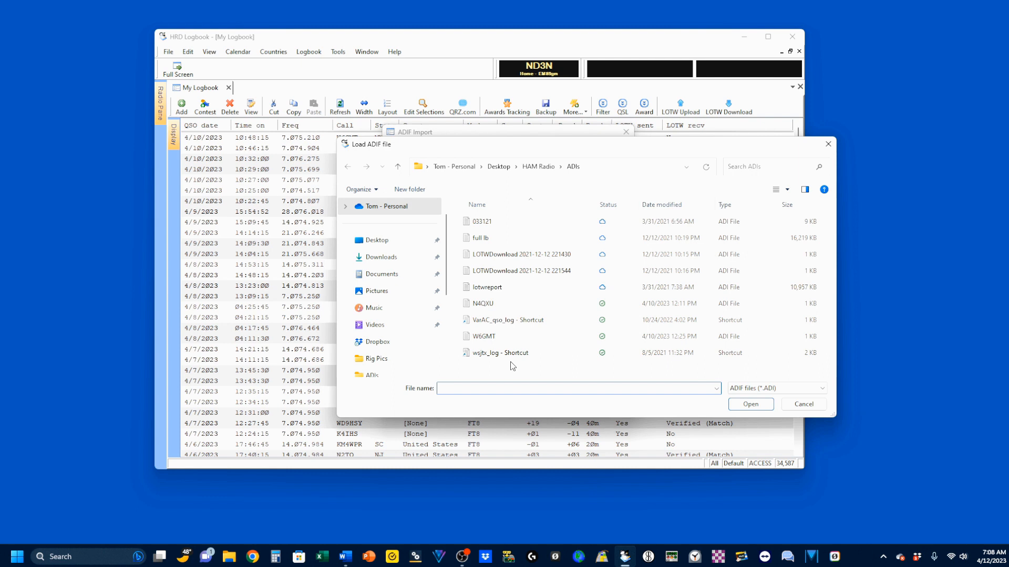
{"action": "left_click", "coordinate": [500, 353]}
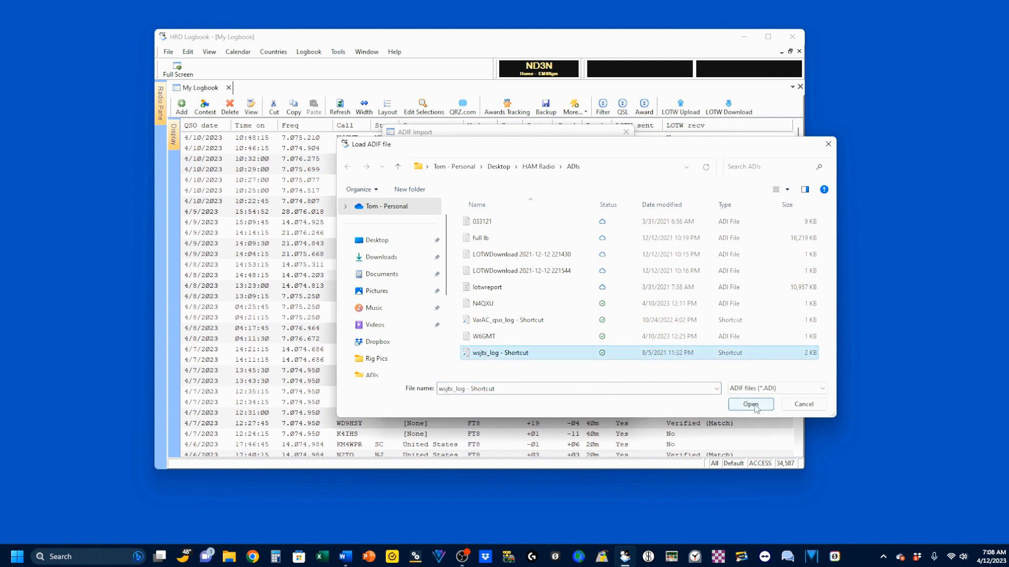
{"action": "left_click", "coordinate": [751, 404]}
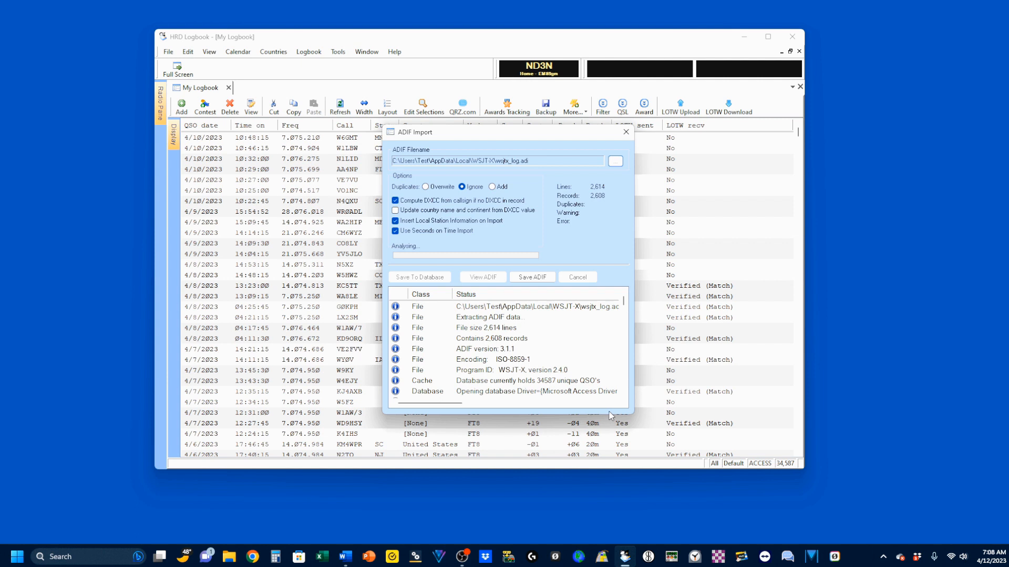
{"action": "mouse_move", "coordinate": [559, 335]}
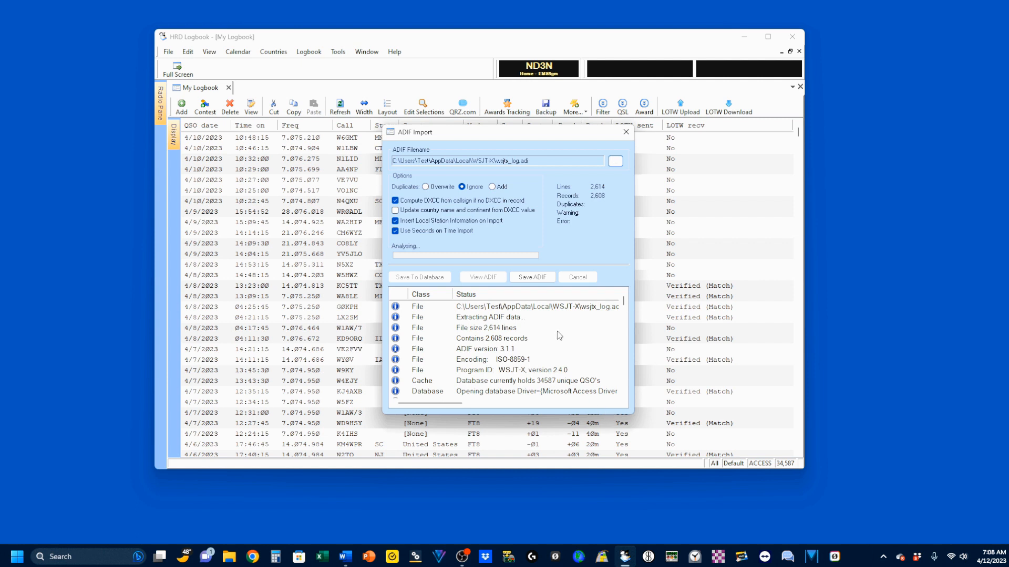
{"action": "left_click", "coordinate": [420, 277]}
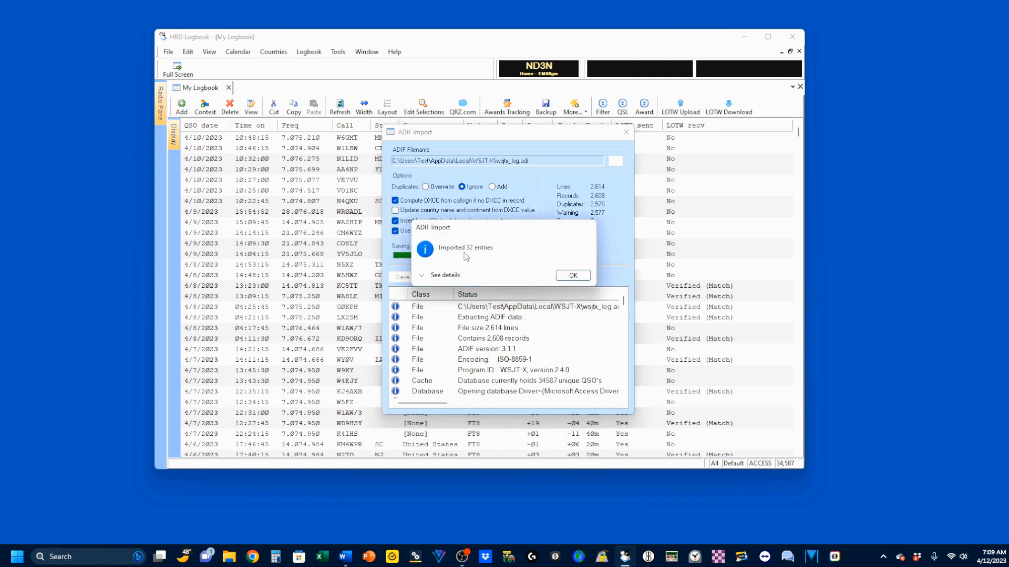
{"action": "mouse_move", "coordinate": [495, 256]}
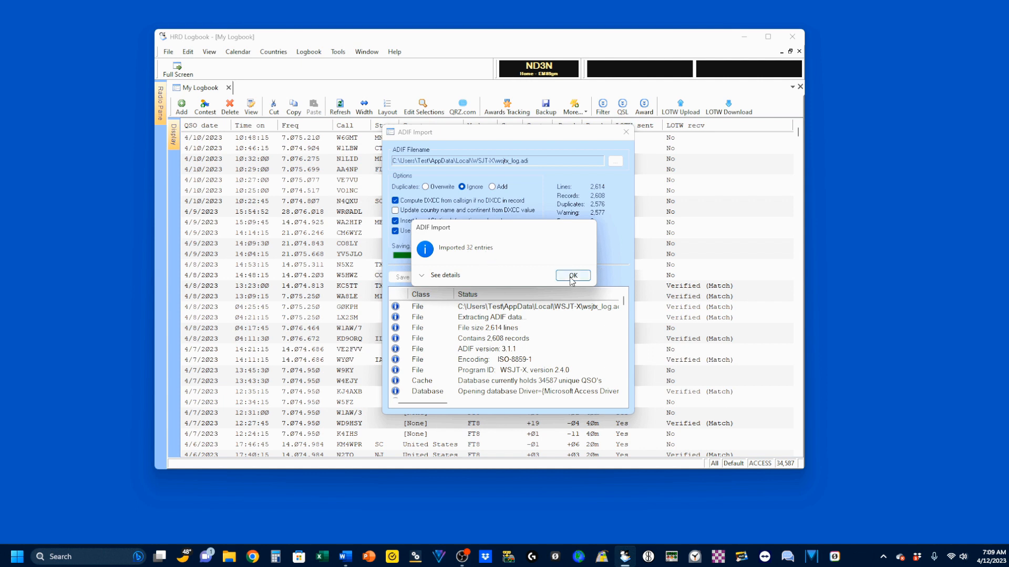
{"action": "left_click", "coordinate": [573, 275]}
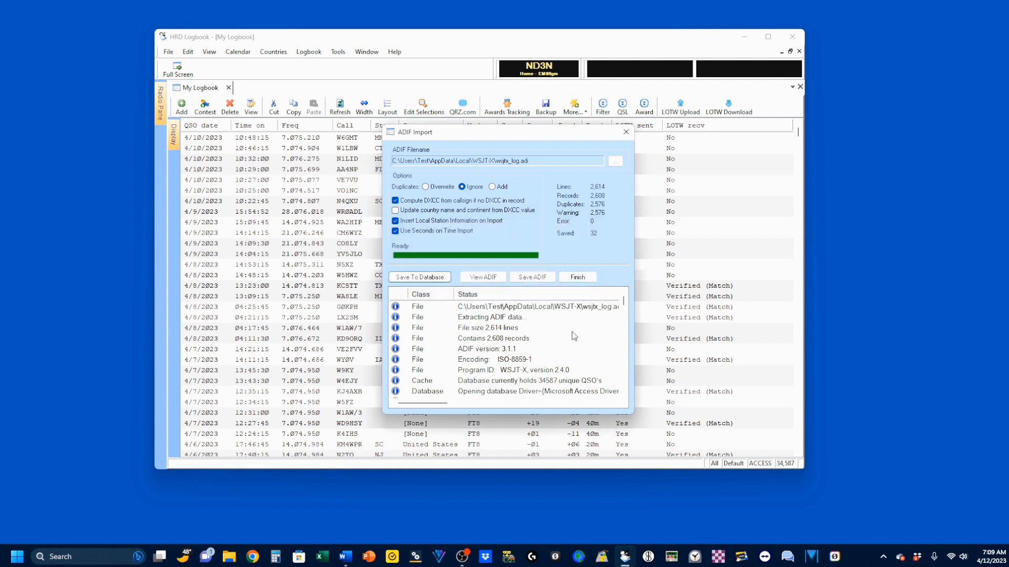
{"action": "mouse_move", "coordinate": [568, 329]}
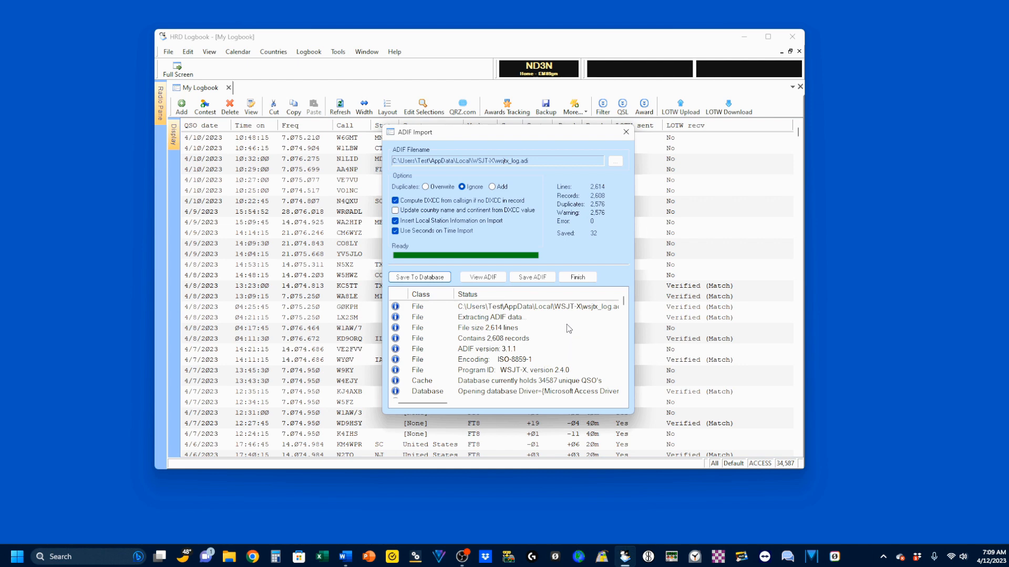
{"action": "left_click", "coordinate": [577, 276]}
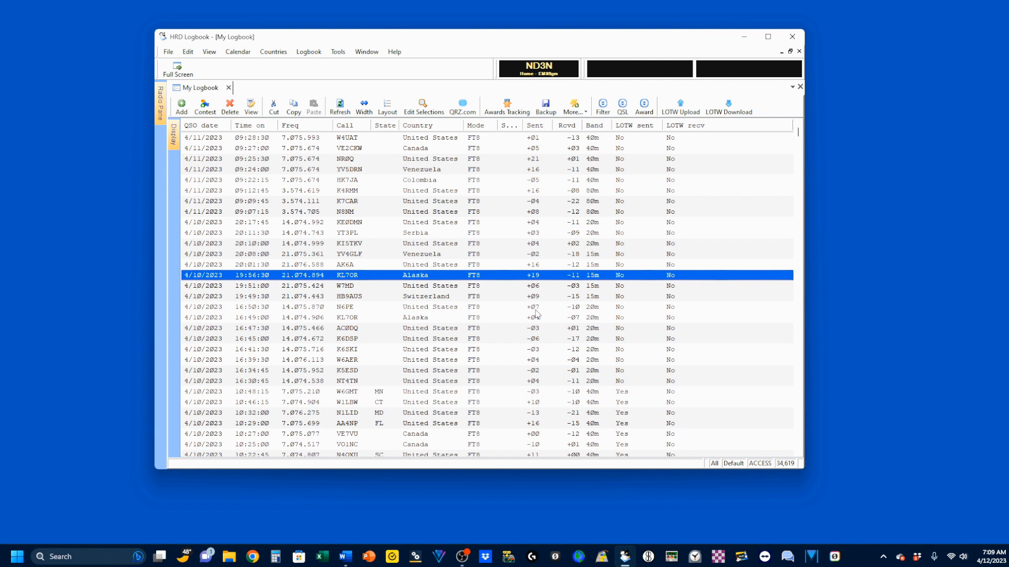
{"action": "mouse_move", "coordinate": [526, 303]}
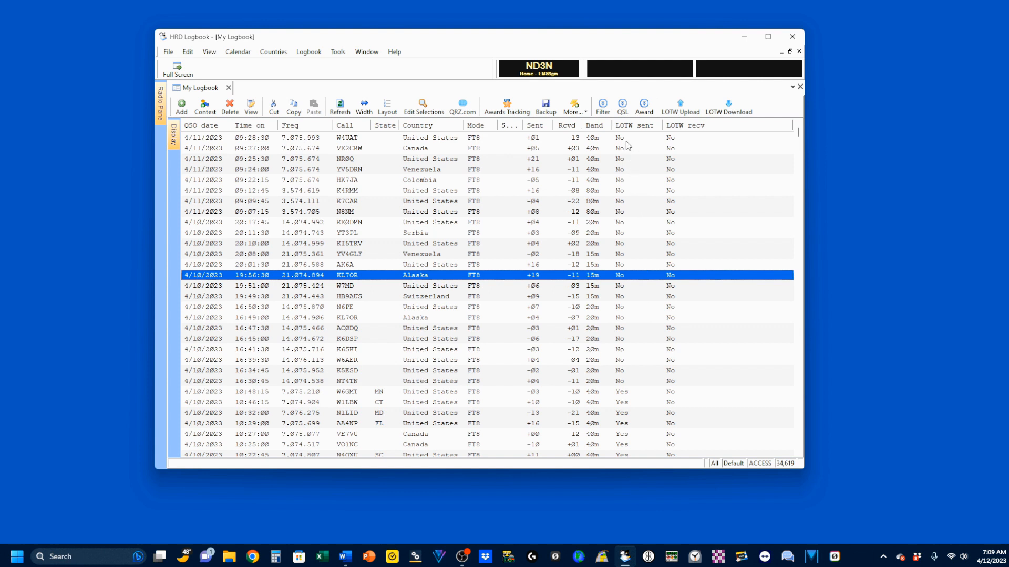
{"action": "mouse_move", "coordinate": [637, 253]}
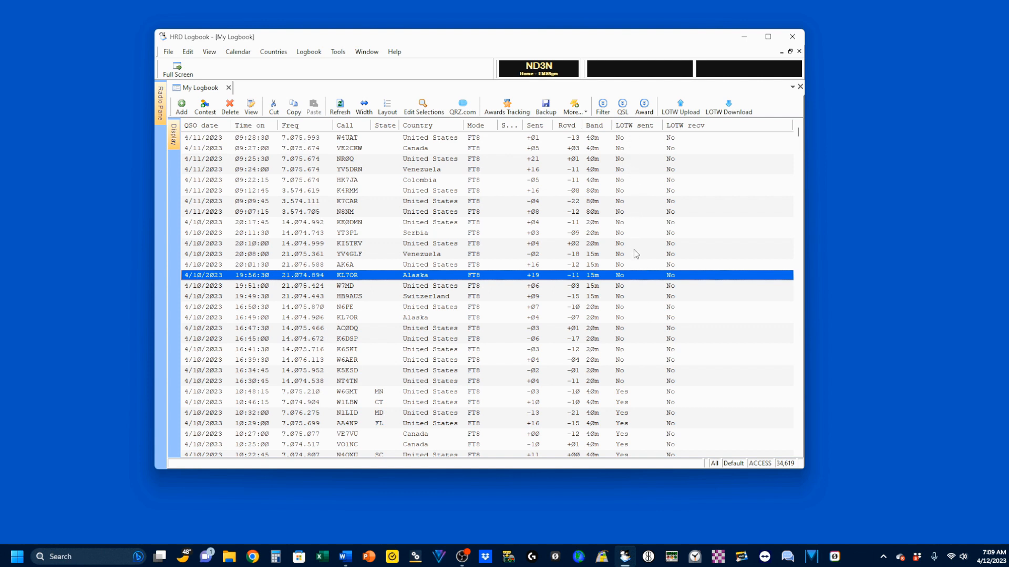
{"action": "mouse_move", "coordinate": [626, 388]}
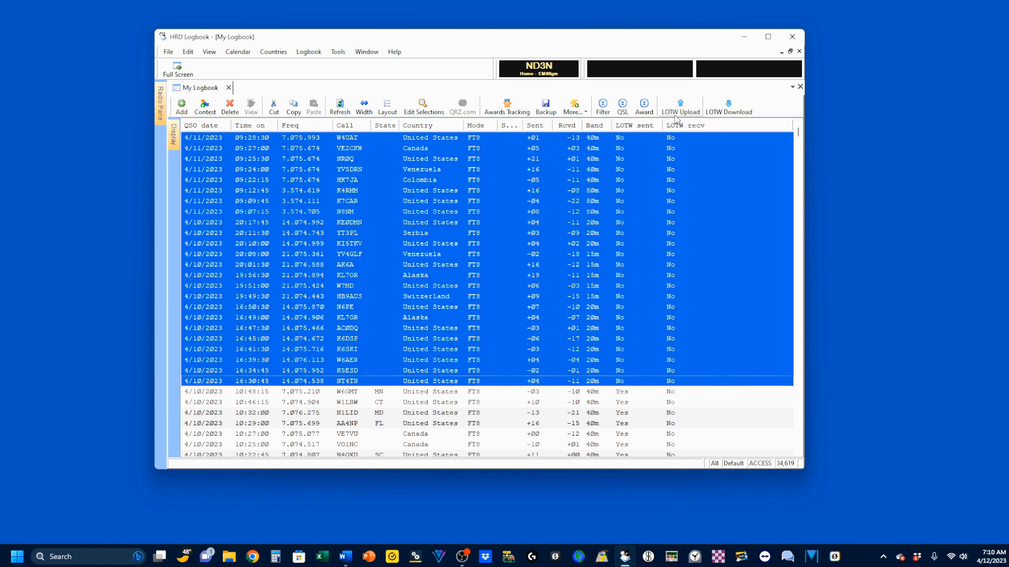
{"action": "mouse_move", "coordinate": [680, 114]}
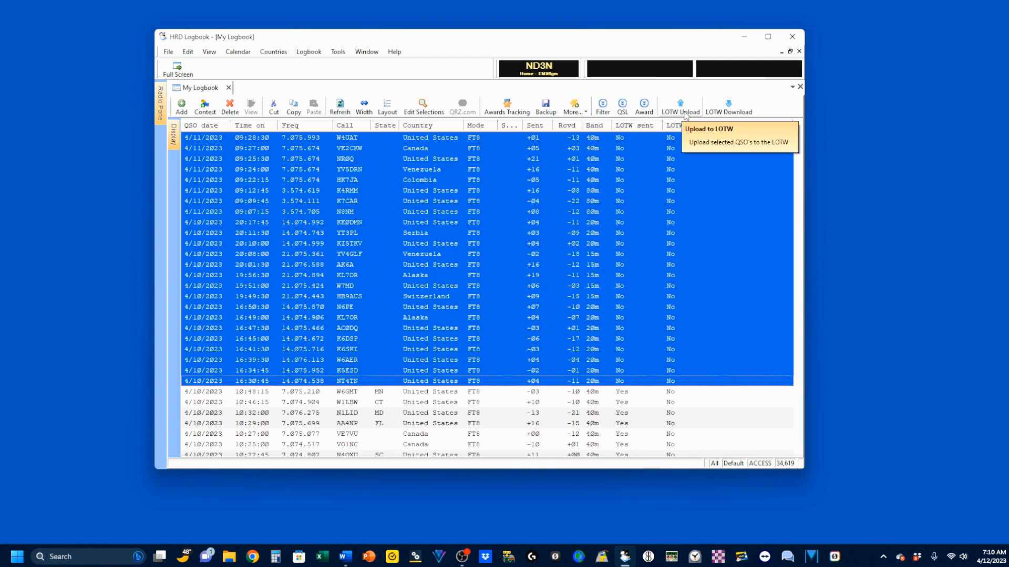
Step: Upload the 24 contacts to LoTW with tqsl.exe as the TQSL executable
{"action": "left_click", "coordinate": [680, 104]}
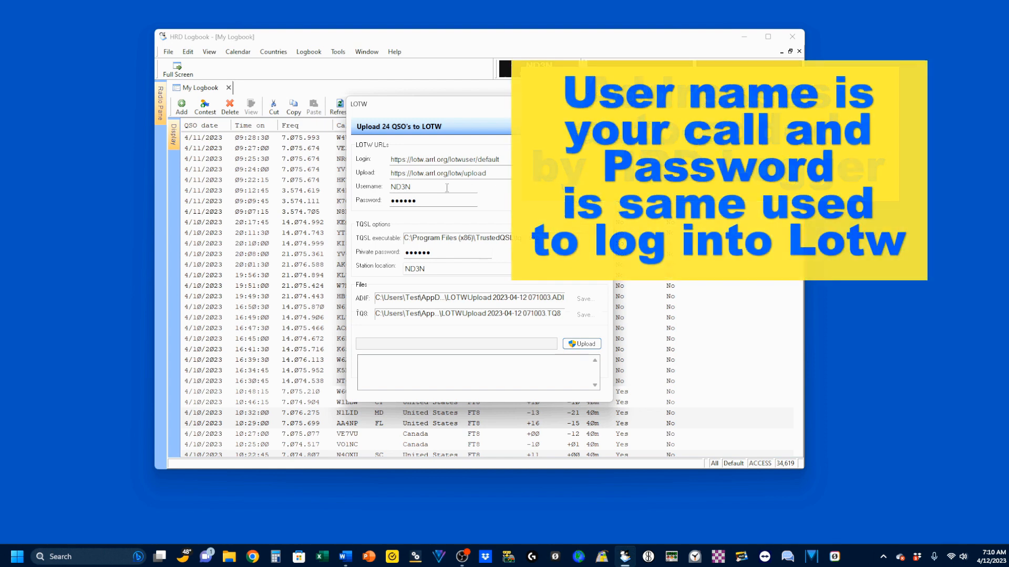
{"action": "left_click", "coordinate": [421, 200]}
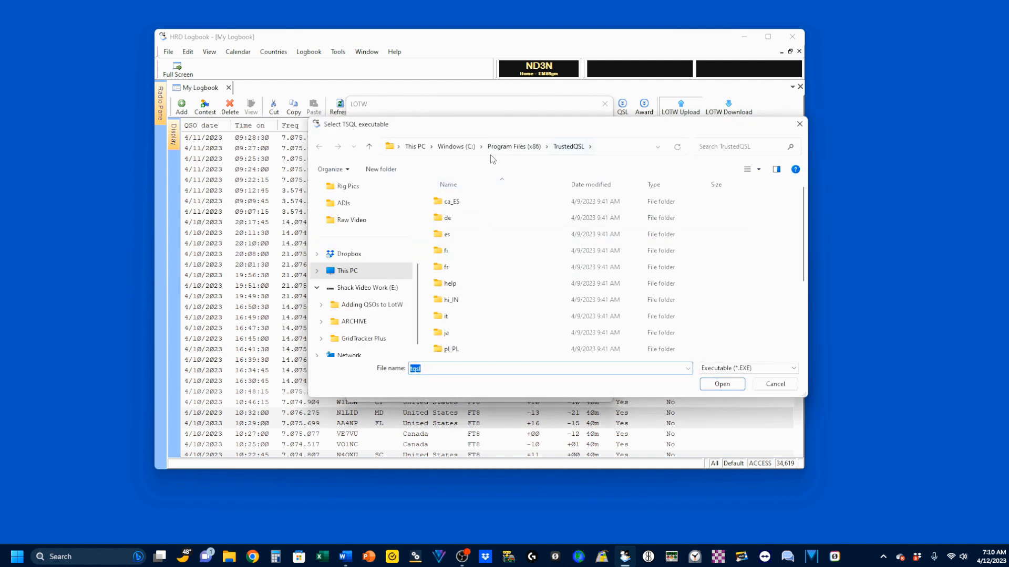
{"action": "scroll", "scroll_direction": "down", "scroll_amount": 3}
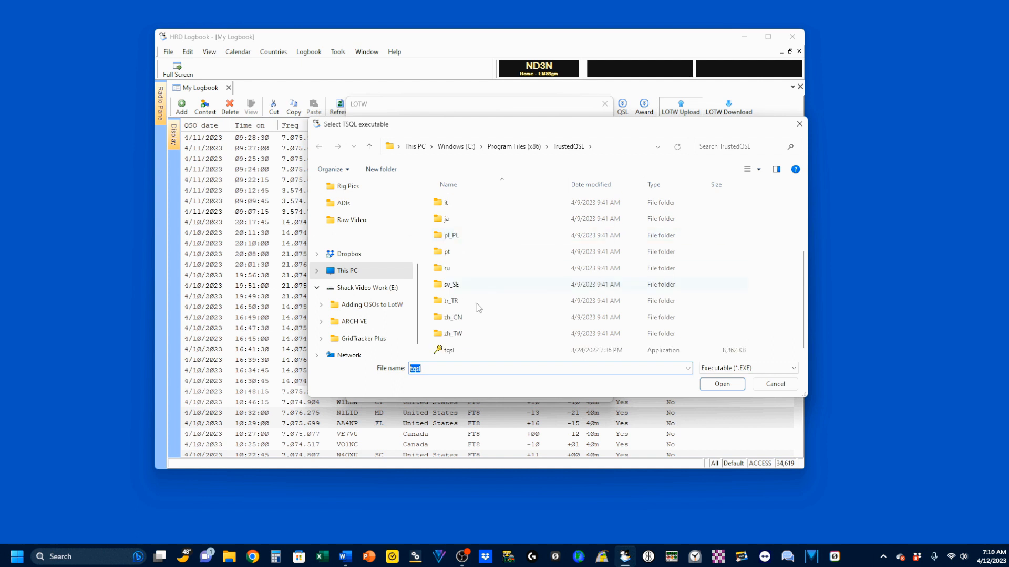
{"action": "mouse_move", "coordinate": [453, 354]}
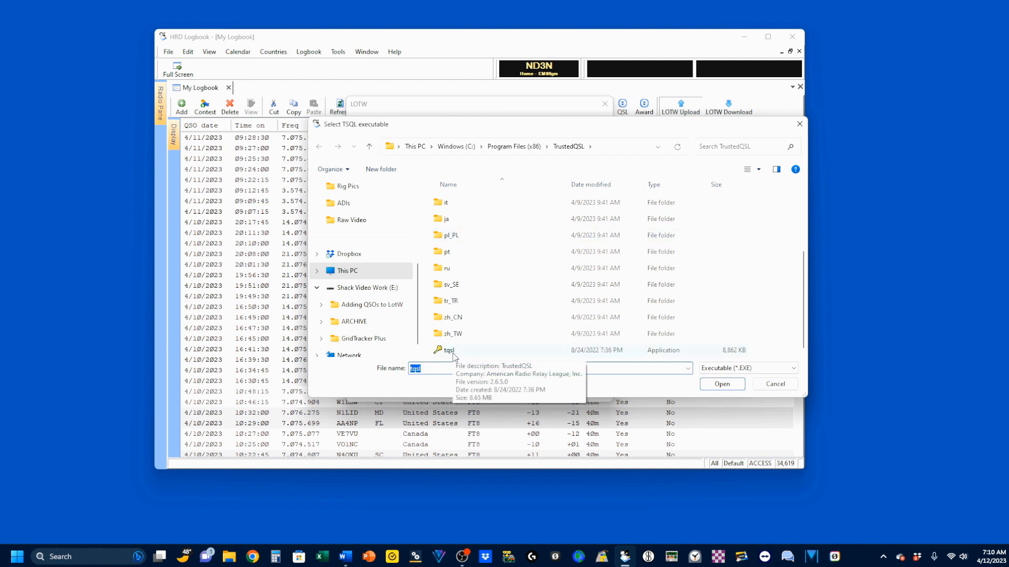
{"action": "mouse_move", "coordinate": [765, 389]}
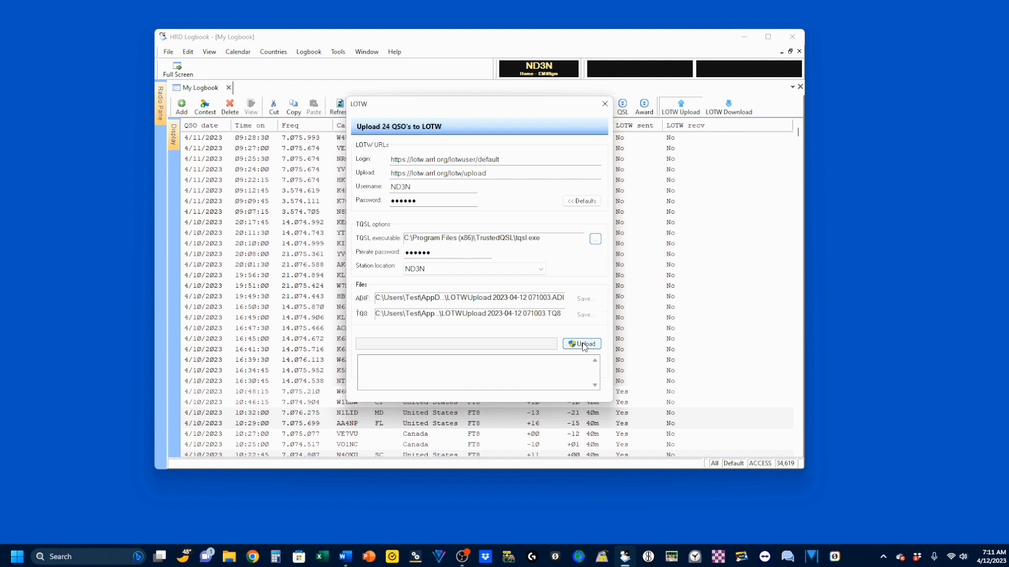
{"action": "left_click", "coordinate": [582, 344]}
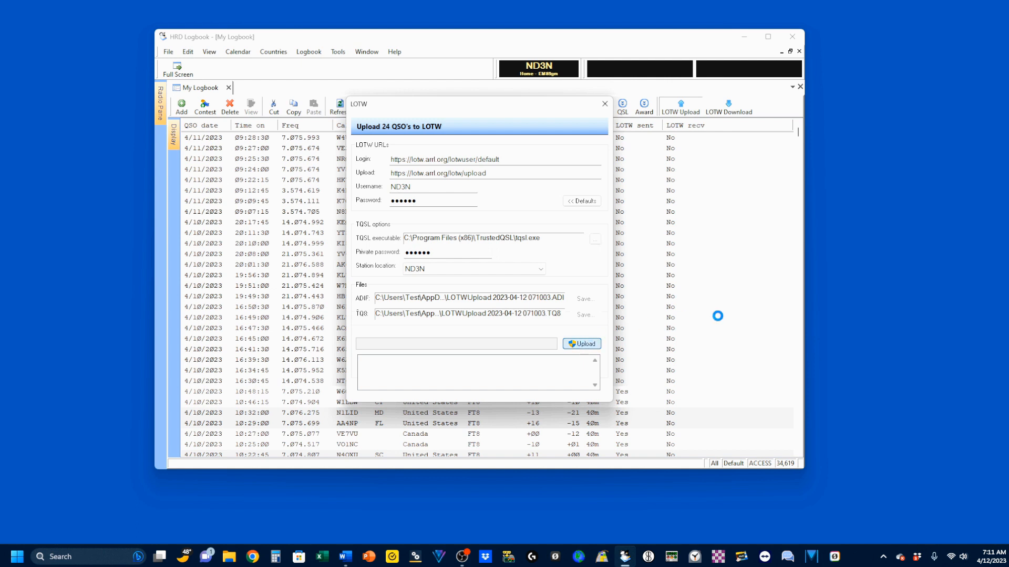
{"action": "left_click", "coordinate": [582, 344]}
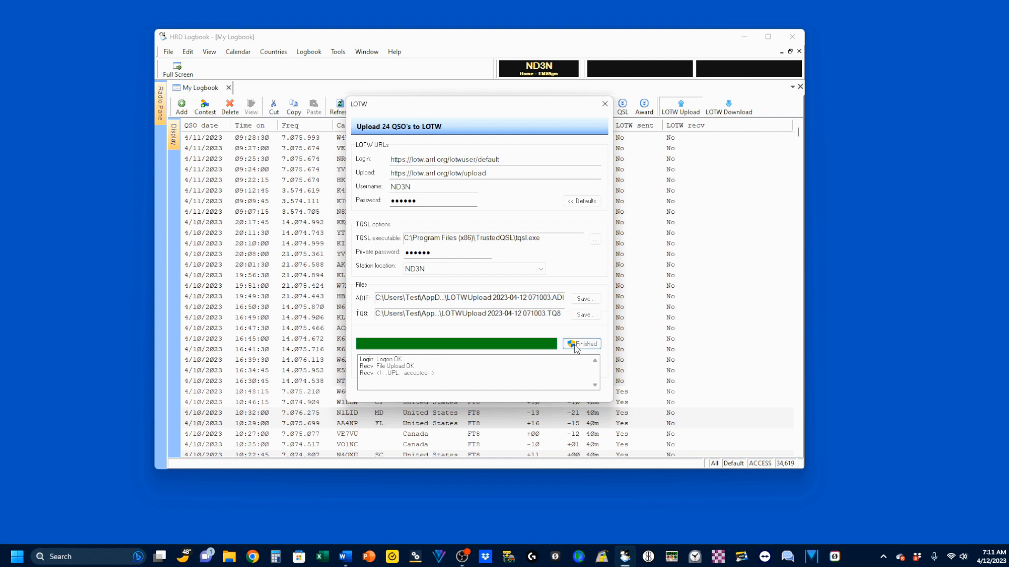
{"action": "left_click", "coordinate": [581, 344]}
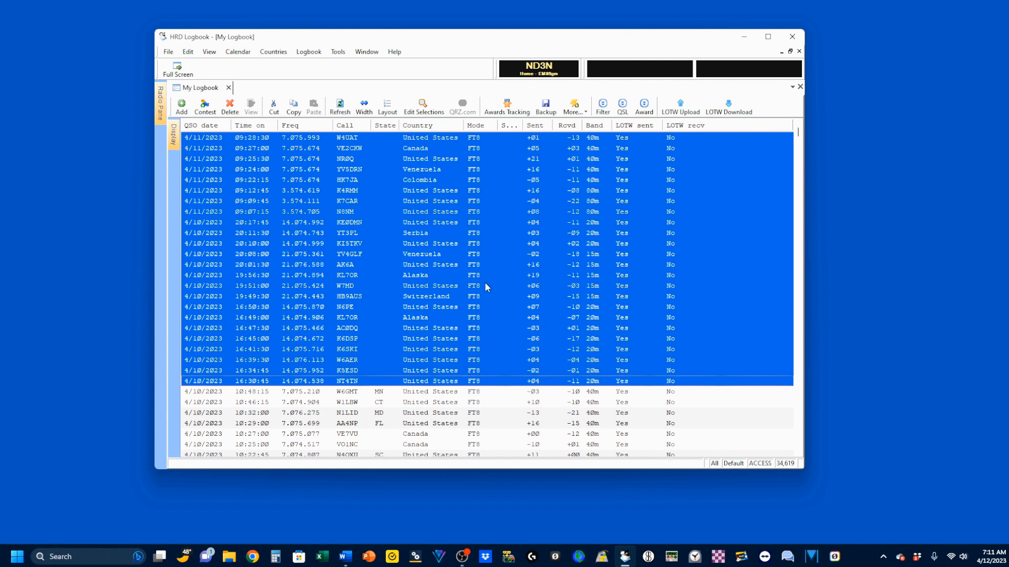
{"action": "mouse_move", "coordinate": [619, 249]}
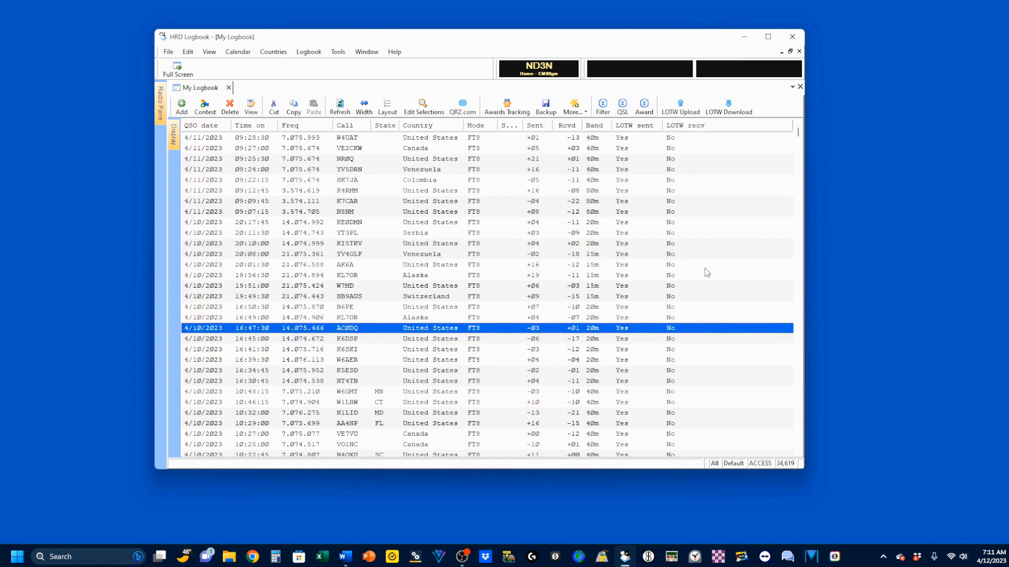
{"action": "mouse_move", "coordinate": [728, 105]}
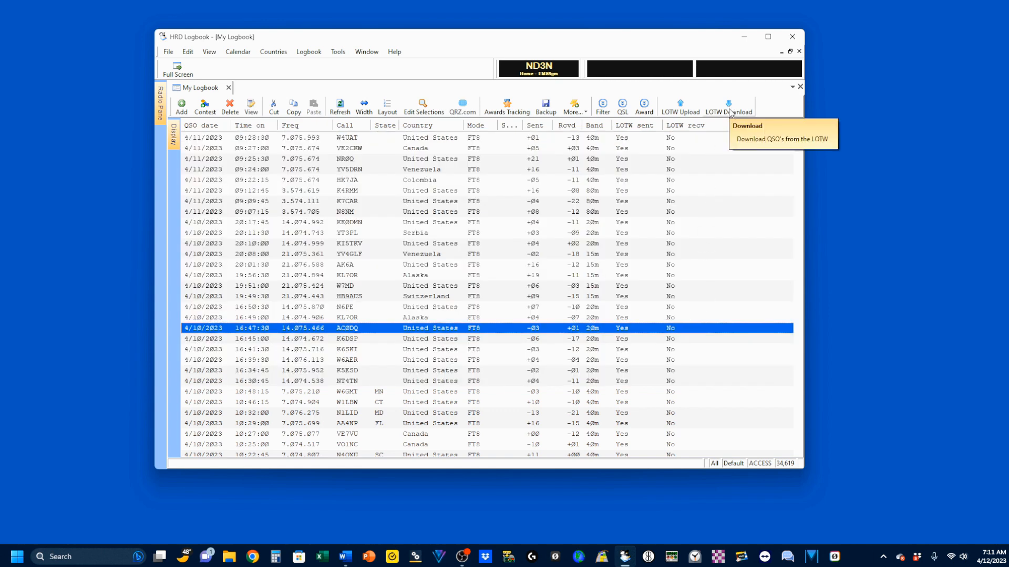
Step: Download LoTW confirmations dated from March 1, 2023 onward
{"action": "left_click", "coordinate": [728, 105]}
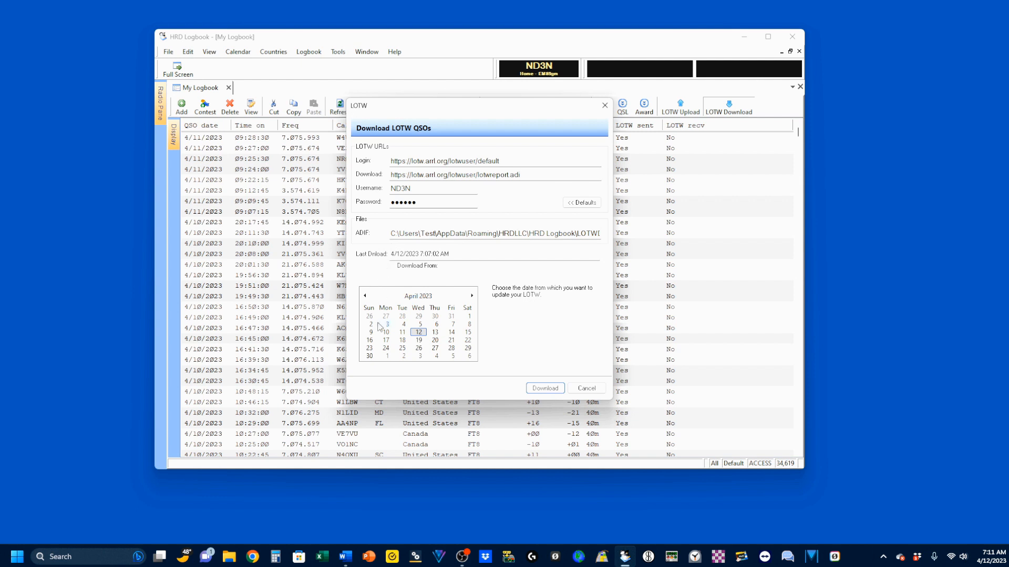
{"action": "left_click", "coordinate": [365, 296]}
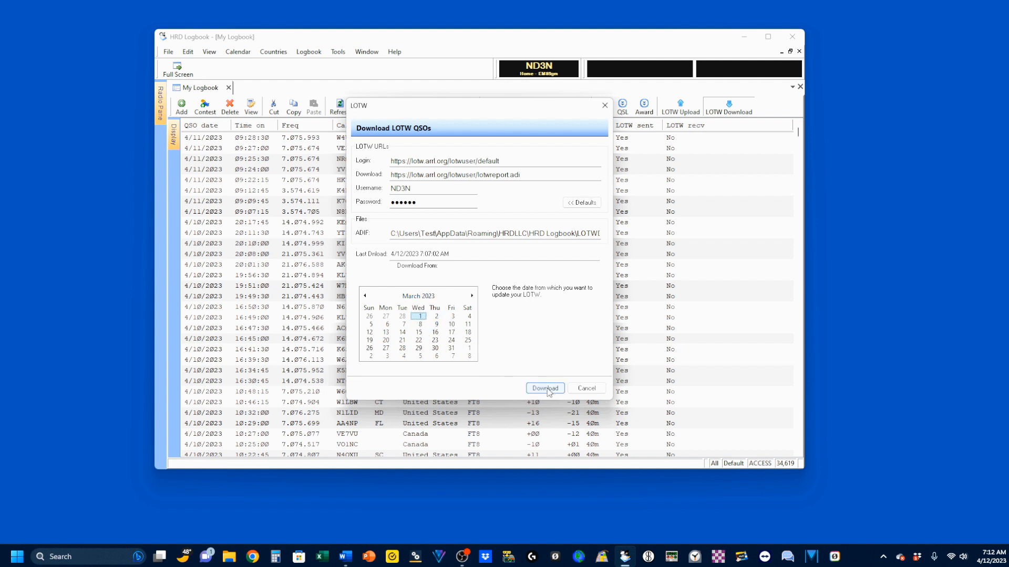
{"action": "left_click", "coordinate": [545, 389]}
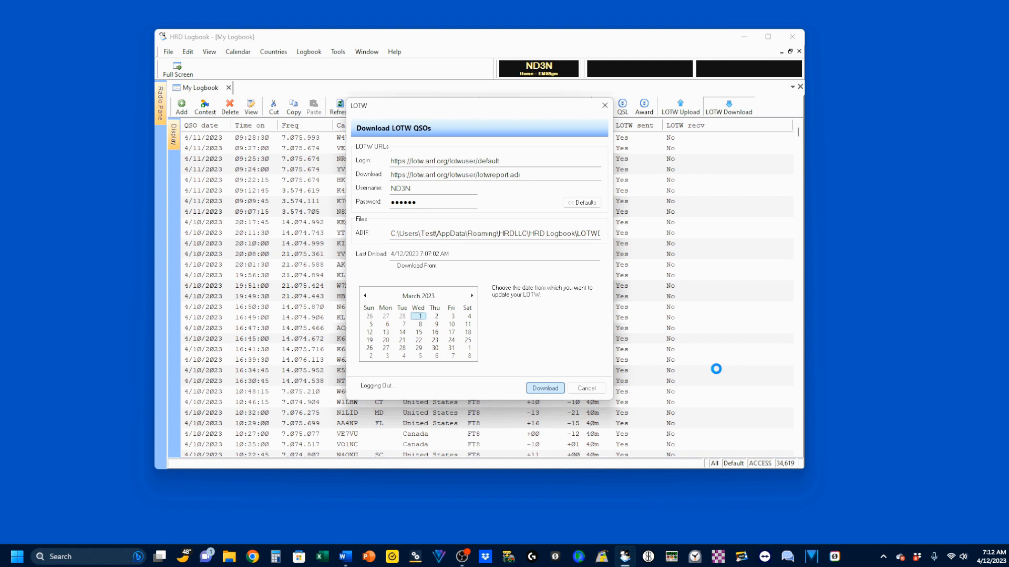
{"action": "left_click", "coordinate": [545, 389]}
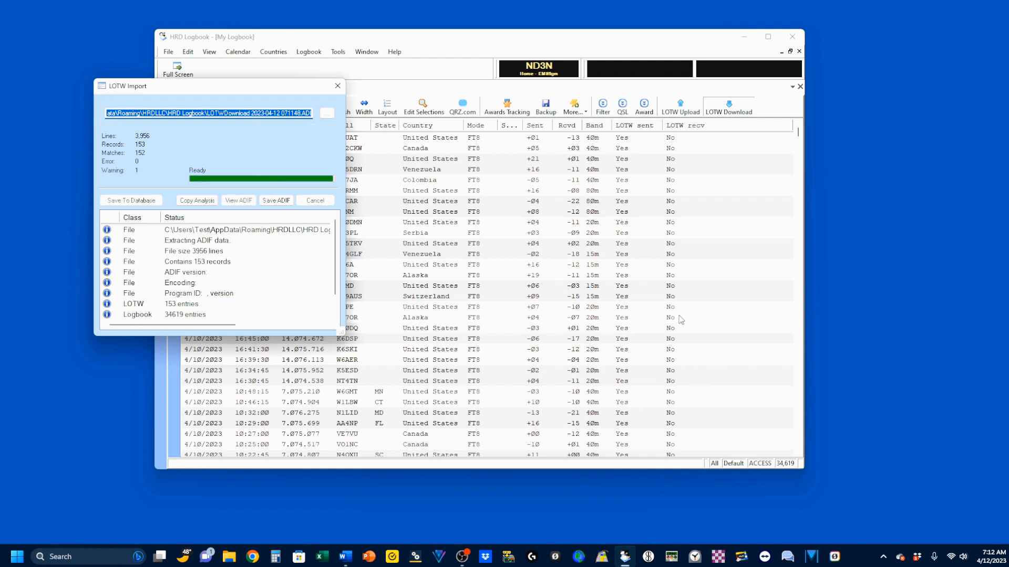
{"action": "mouse_move", "coordinate": [298, 266]}
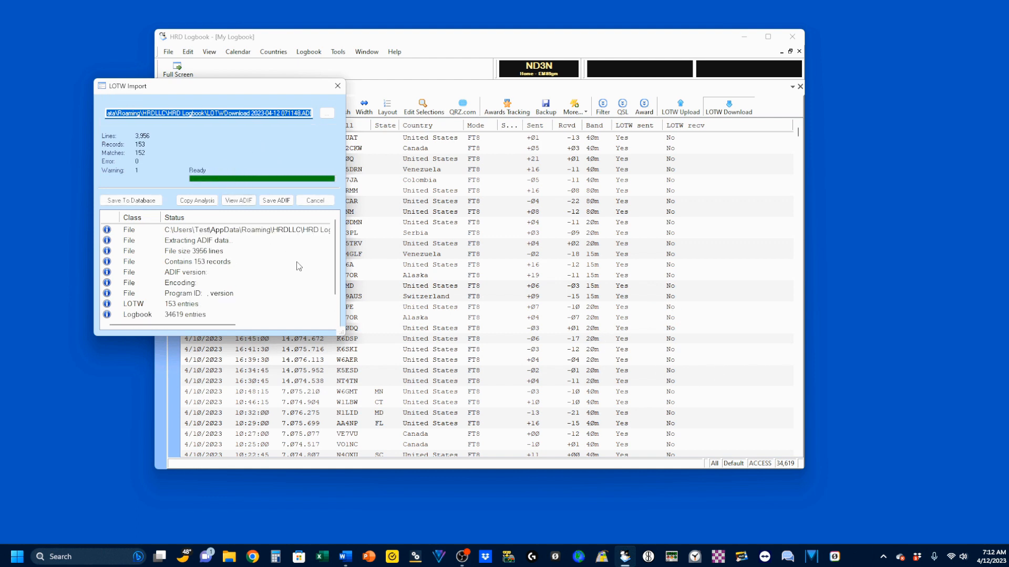
{"action": "mouse_move", "coordinate": [680, 134]}
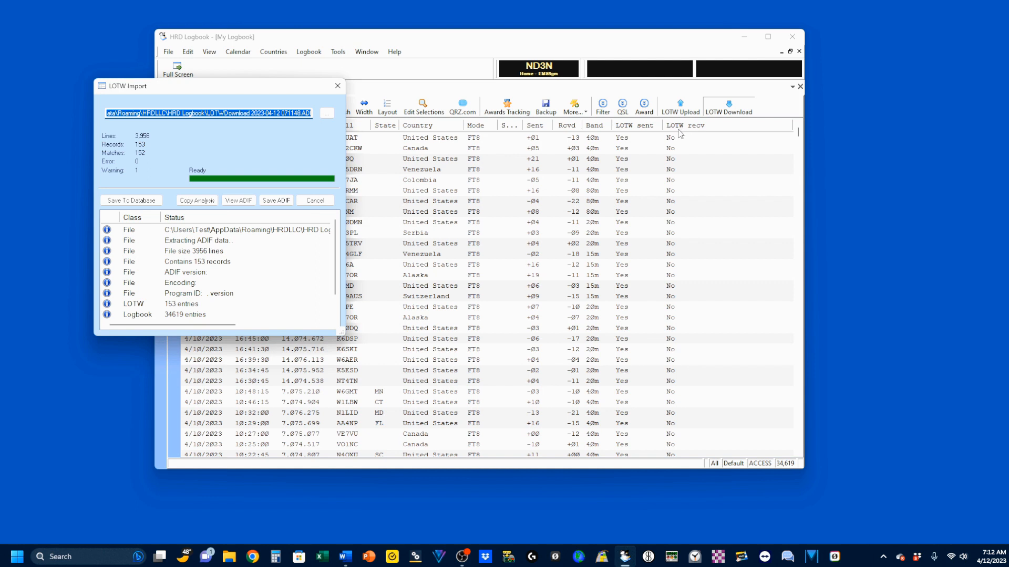
{"action": "mouse_move", "coordinate": [669, 287]}
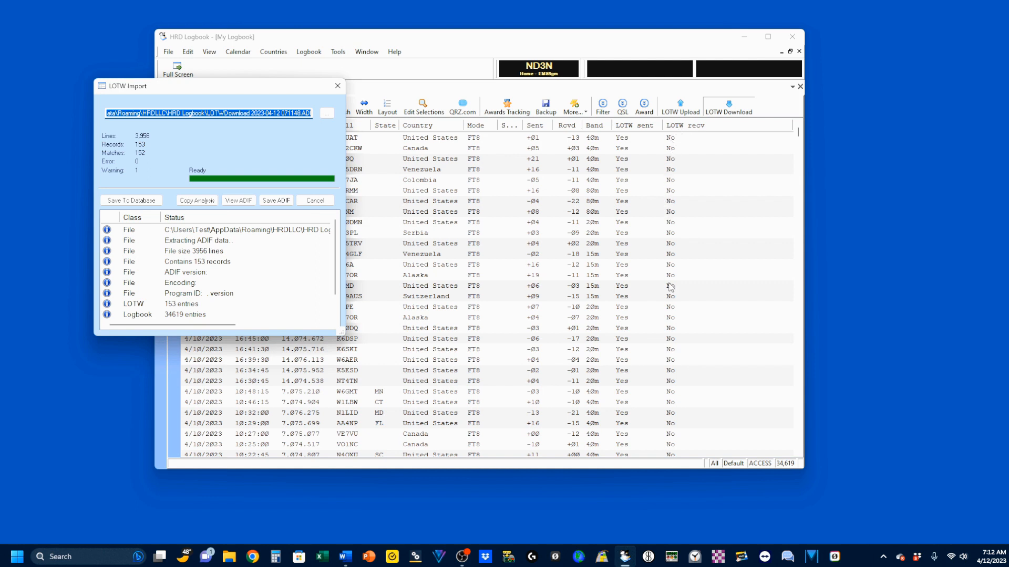
{"action": "mouse_move", "coordinate": [296, 283]}
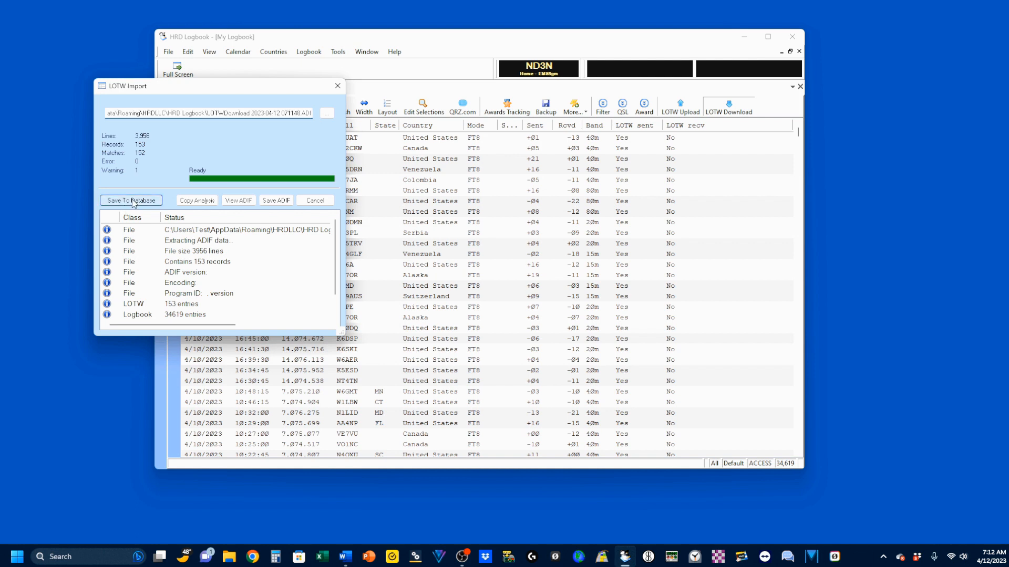
Step: Save the 153 downloaded LoTW records to the logbook database and finish the import
{"action": "left_click", "coordinate": [130, 200]}
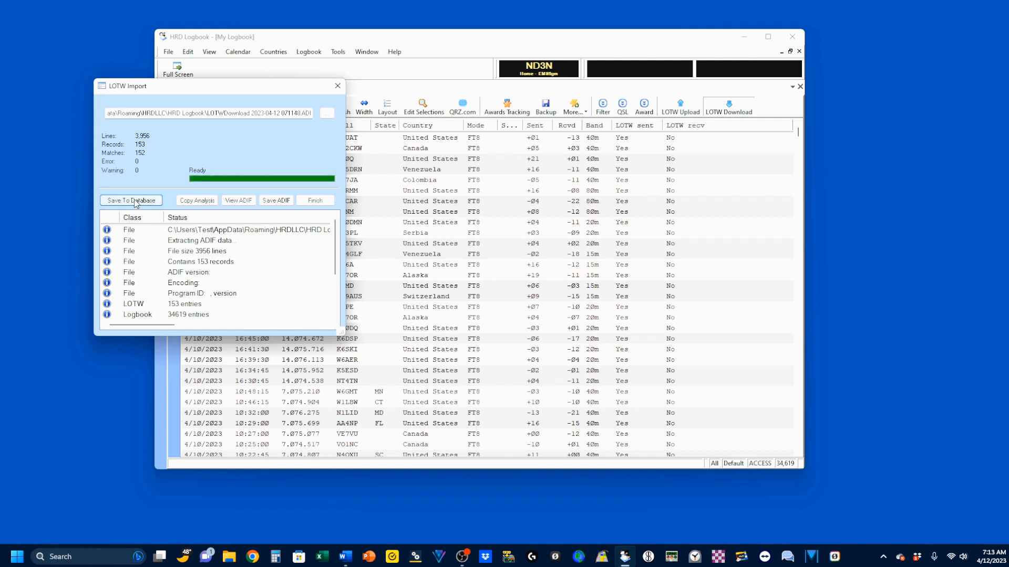
{"action": "left_click", "coordinate": [131, 200]}
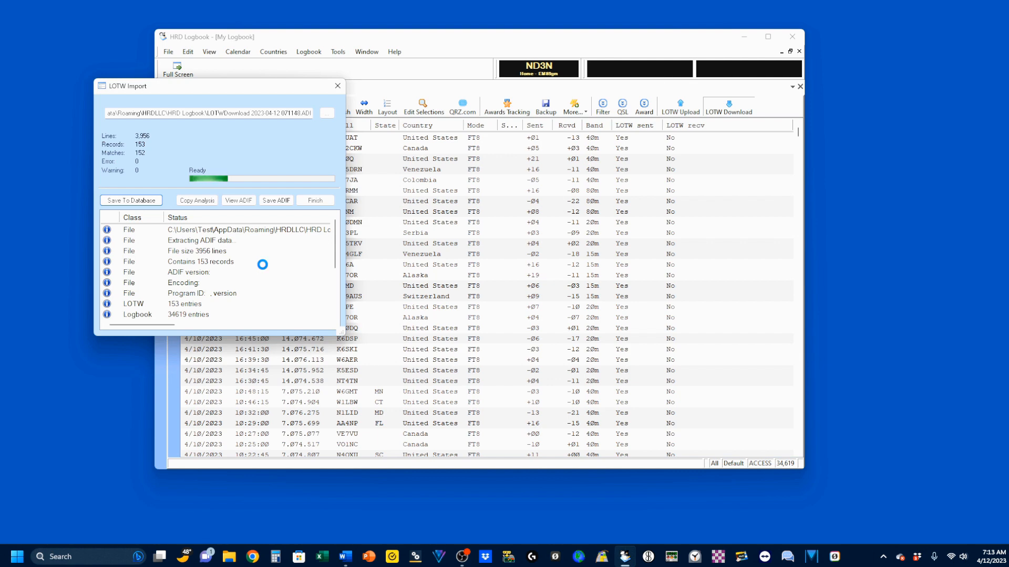
{"action": "mouse_move", "coordinate": [265, 165]}
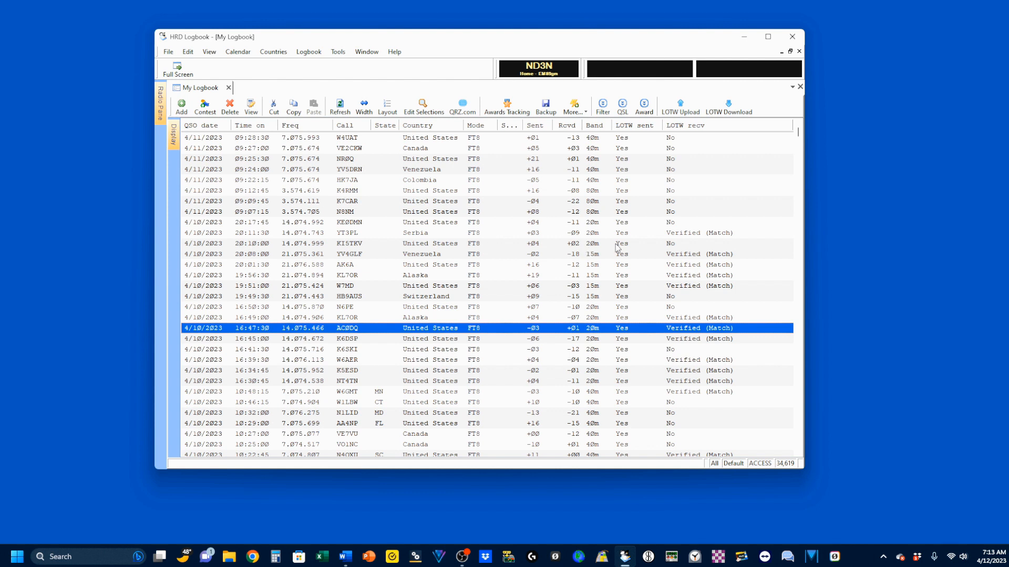
{"action": "mouse_move", "coordinate": [700, 331]}
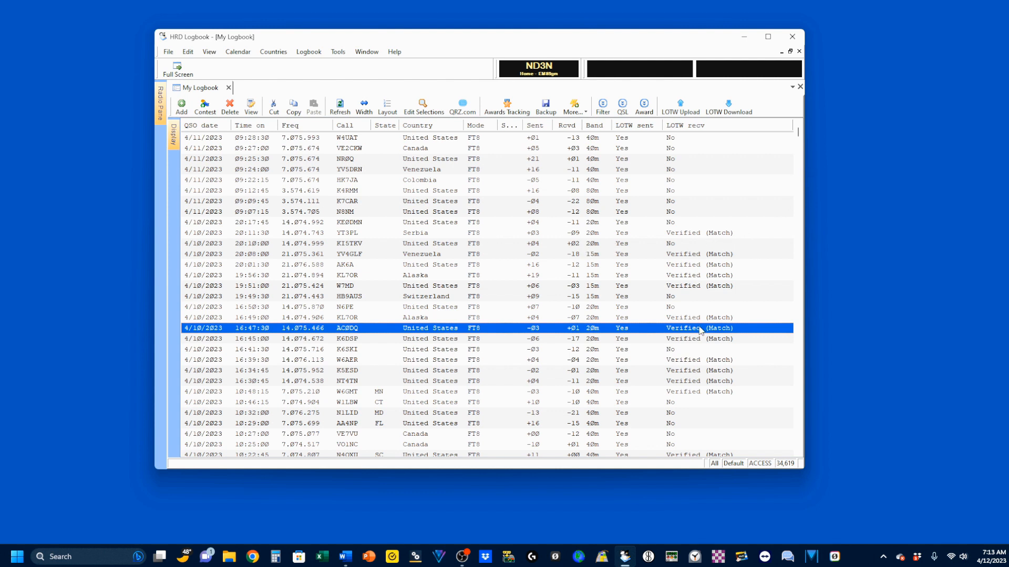
{"action": "mouse_move", "coordinate": [702, 300]}
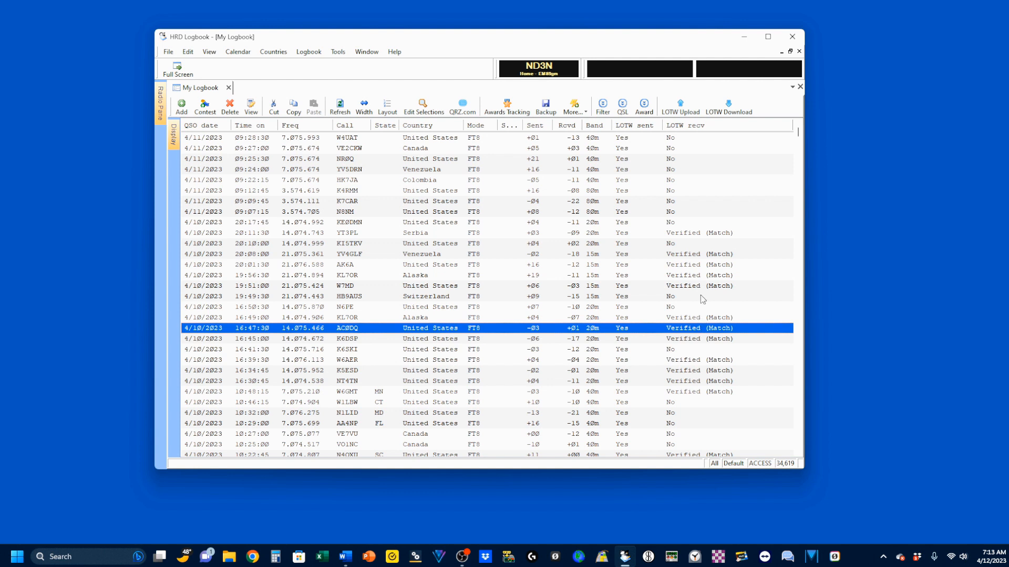
{"action": "mouse_move", "coordinate": [389, 250]}
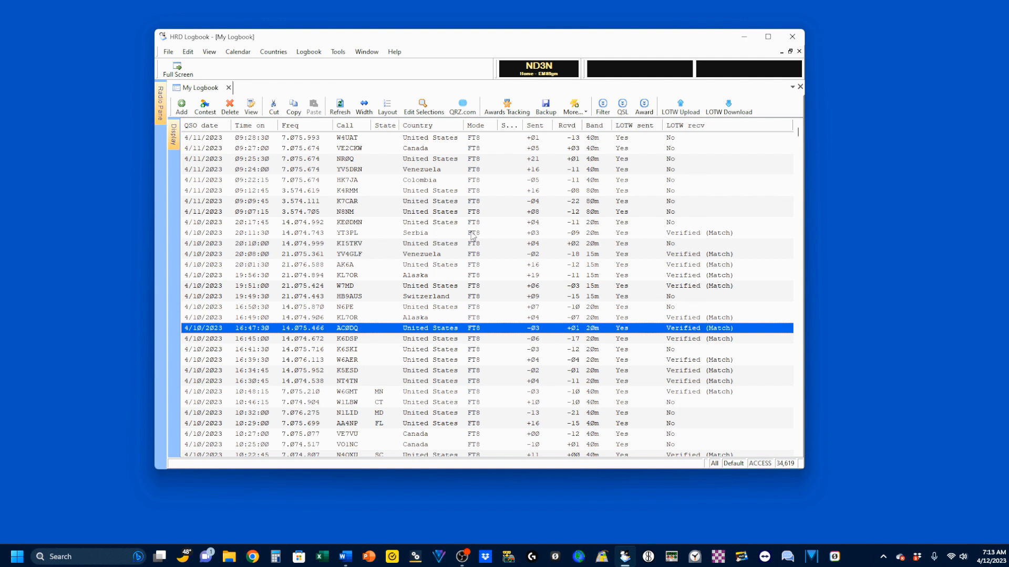
{"action": "mouse_move", "coordinate": [345, 243]}
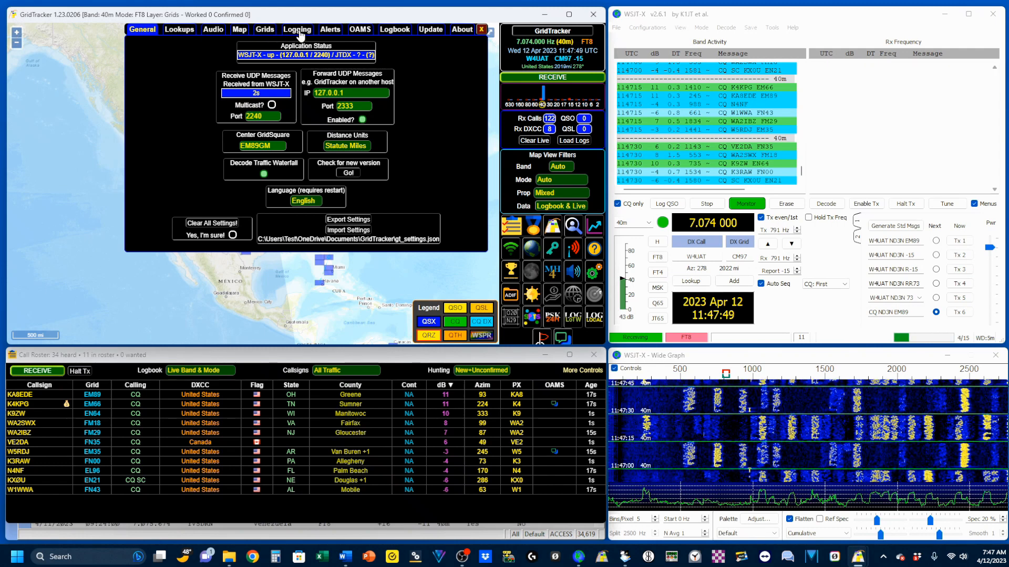
Step: Enable LoTW logging for ND3N with the TQSL path and test TQSL version 2.6.5
{"action": "left_click", "coordinate": [296, 29]}
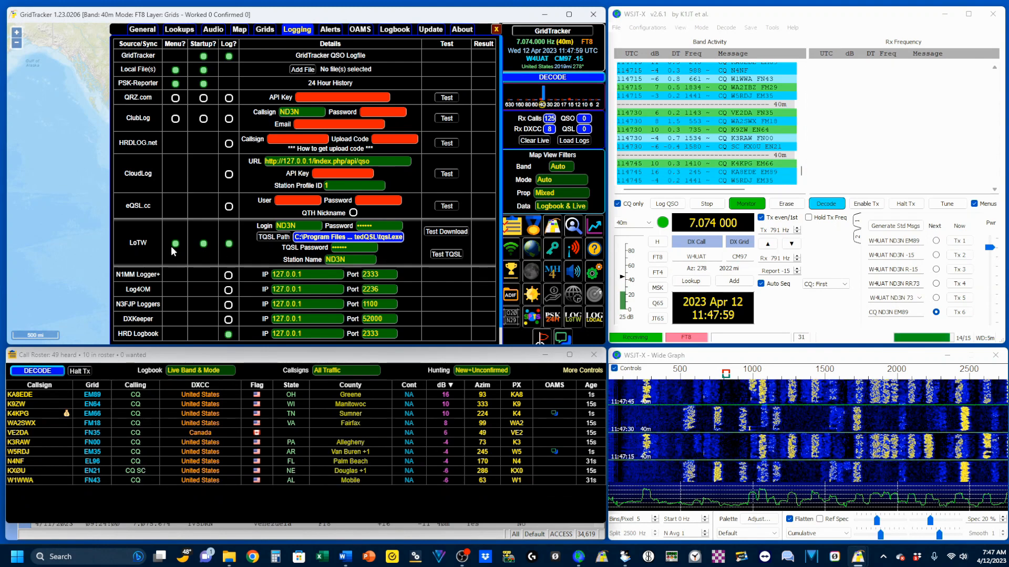
{"action": "mouse_move", "coordinate": [244, 261]}
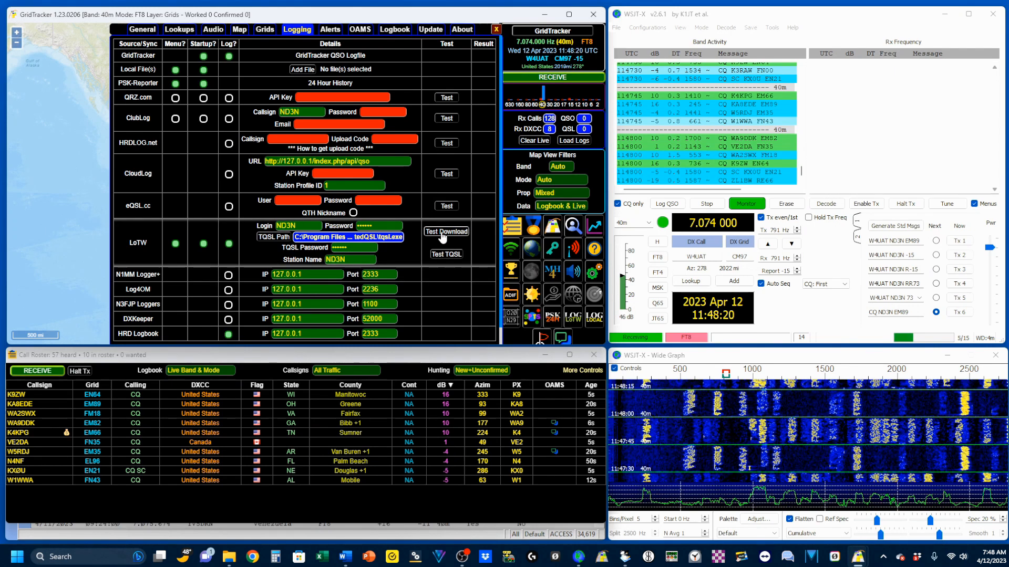
{"action": "left_click", "coordinate": [446, 232]}
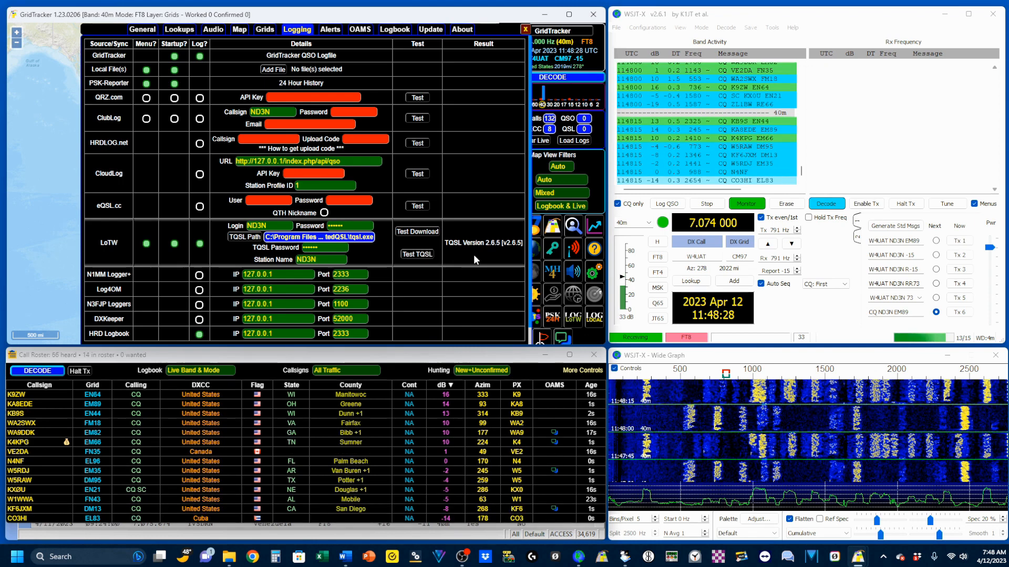
{"action": "mouse_move", "coordinate": [495, 257]}
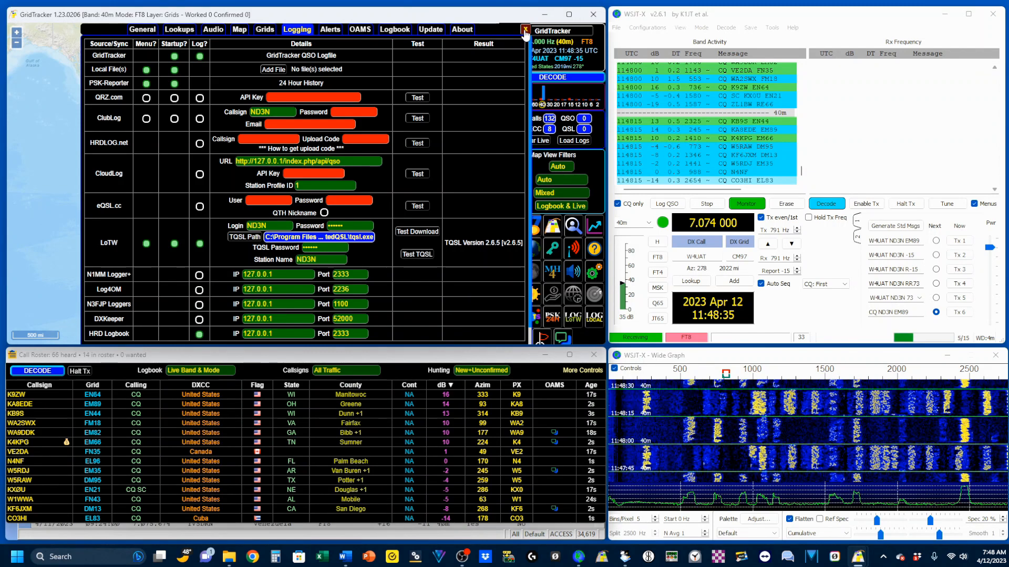
{"action": "left_click", "coordinate": [525, 28]}
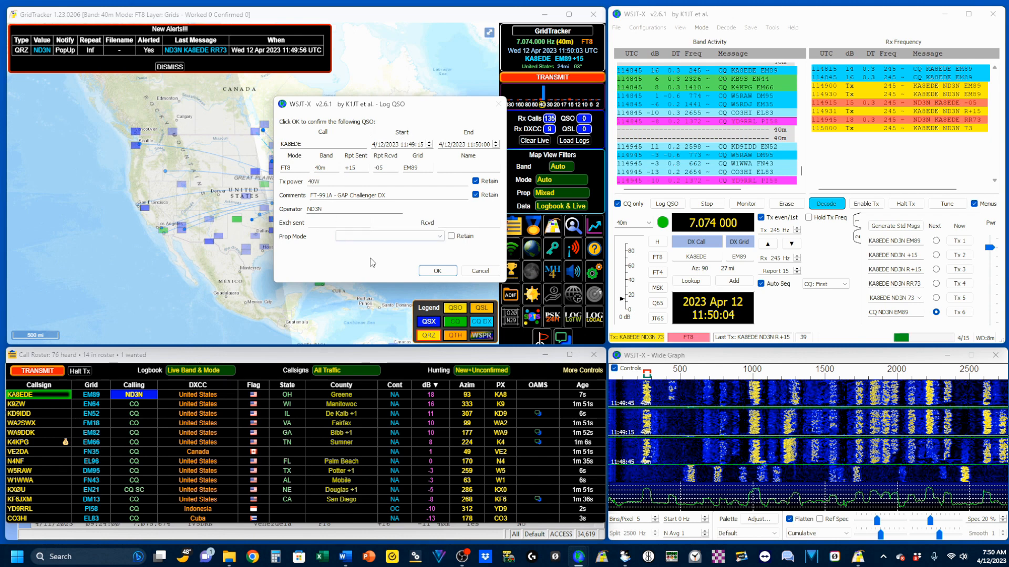
{"action": "left_click", "coordinate": [437, 270]}
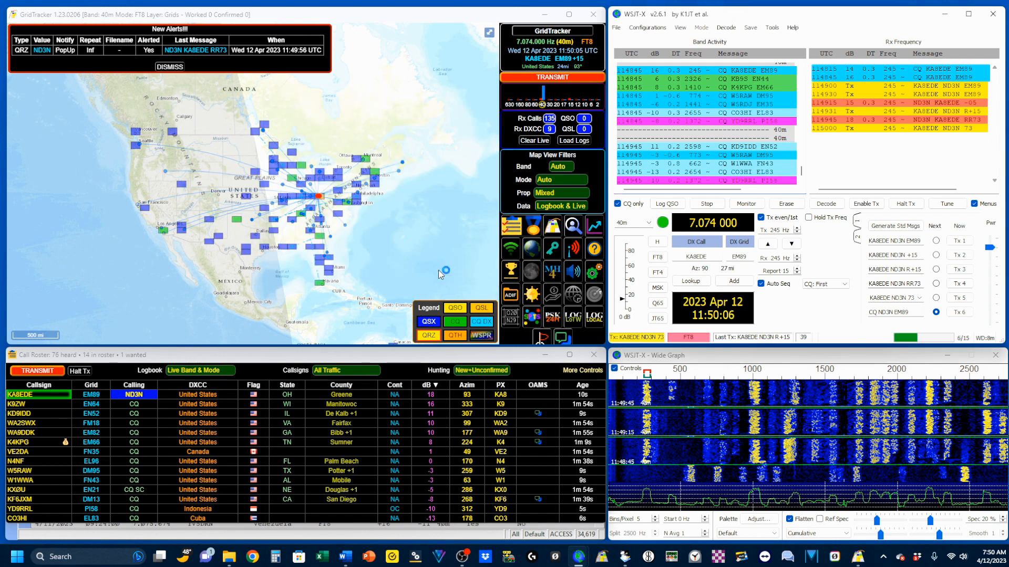
{"action": "mouse_move", "coordinate": [387, 269]}
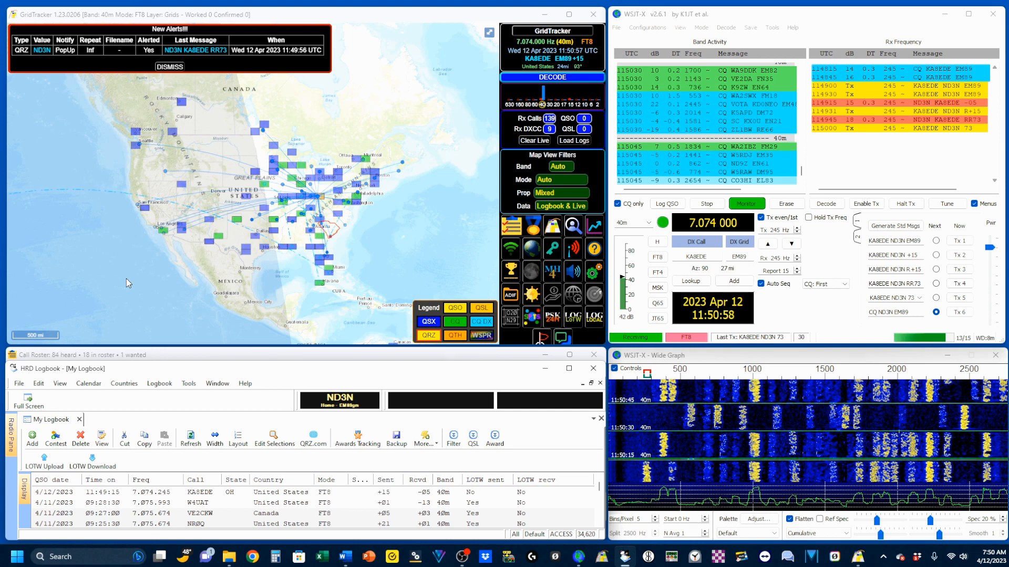
{"action": "mouse_move", "coordinate": [354, 435]}
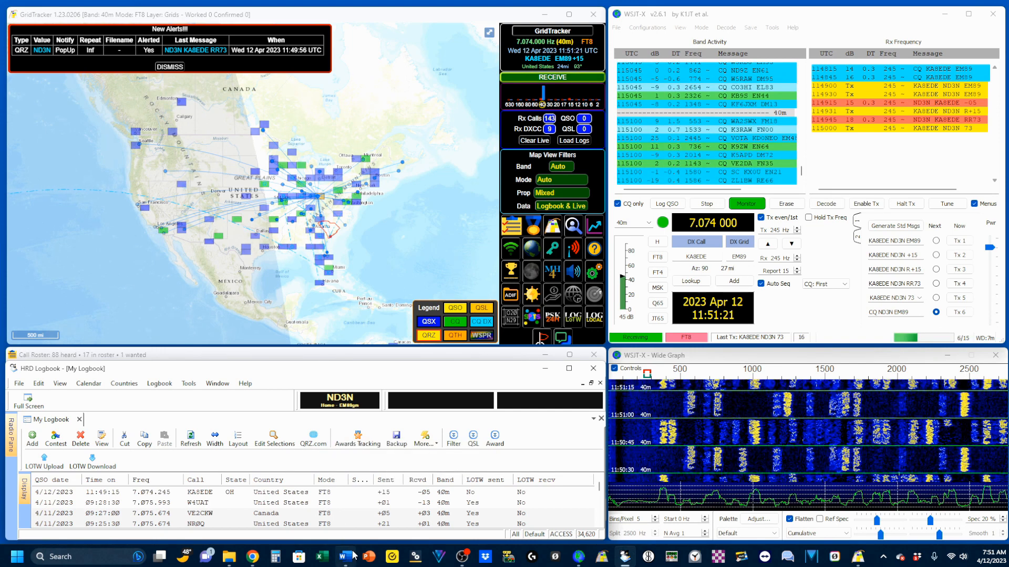
Step: Log on to the LoTW website and show the 25 most recent QSO records
{"action": "left_click", "coordinate": [252, 556]}
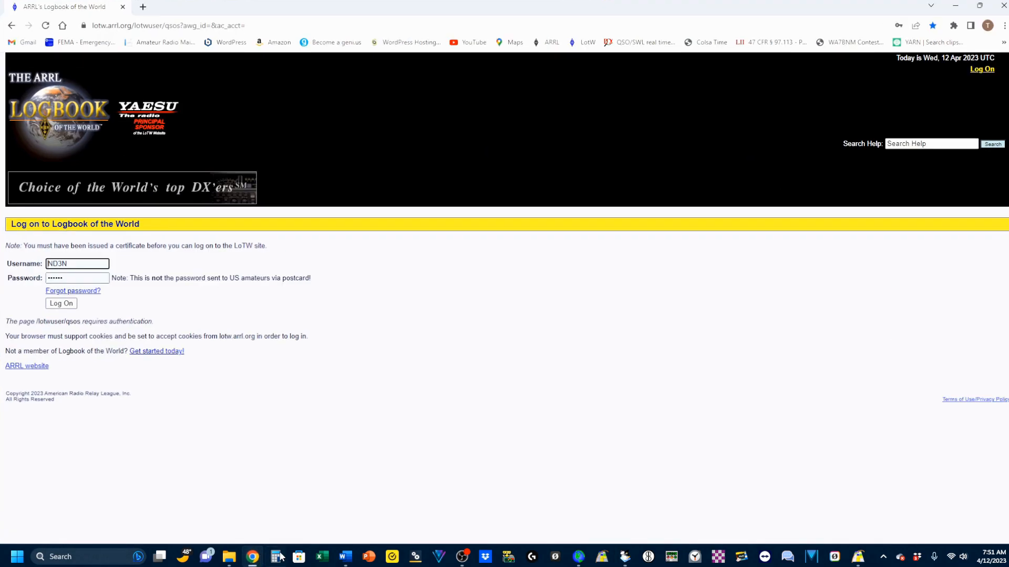
{"action": "left_click", "coordinate": [61, 303]}
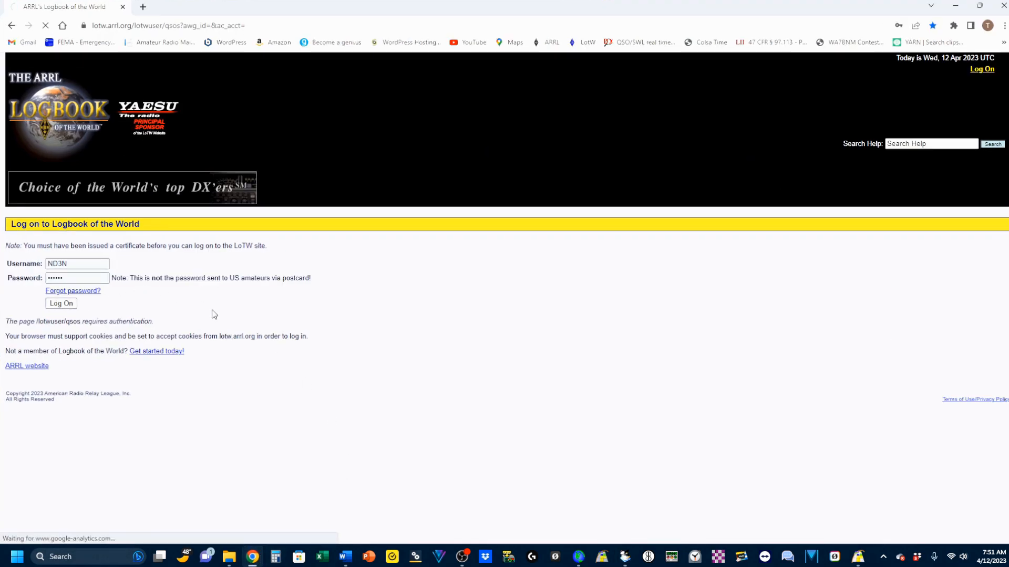
{"action": "left_click", "coordinate": [61, 303]}
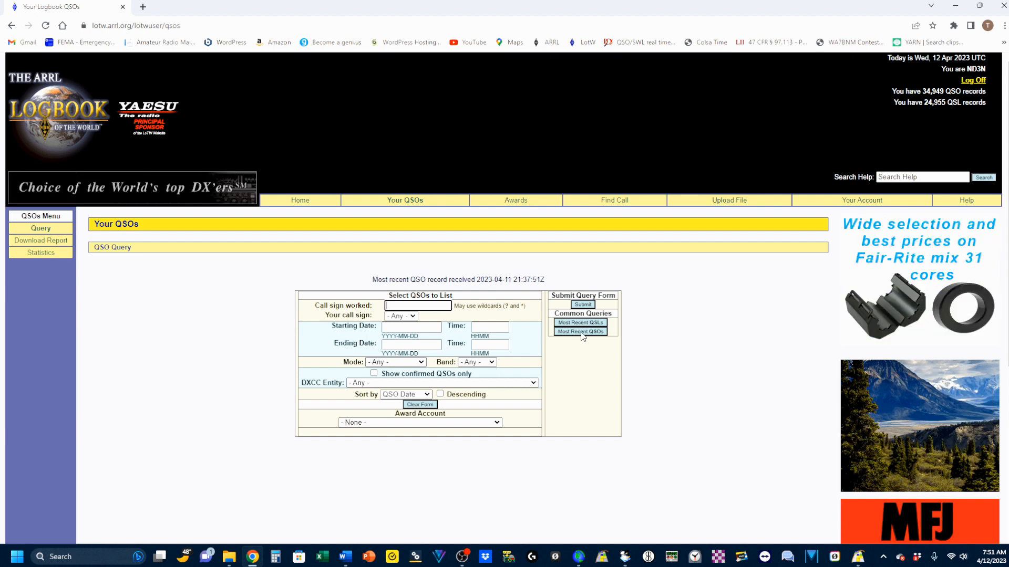
{"action": "left_click", "coordinate": [580, 331]}
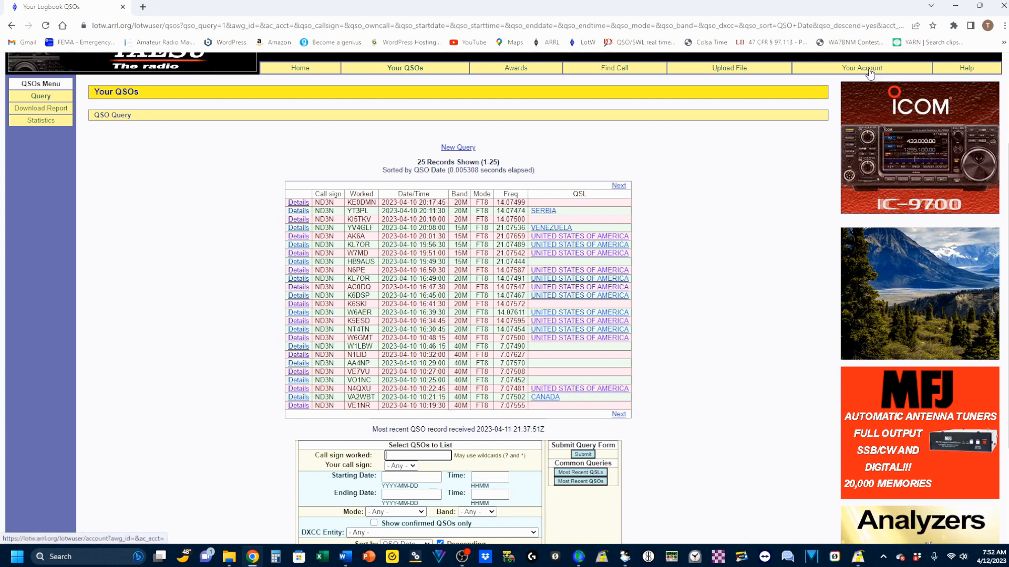
Step: View upload results in Your Activity, including Z1LJNhD.tq8 with one QSO and no errors
{"action": "left_click", "coordinate": [861, 68]}
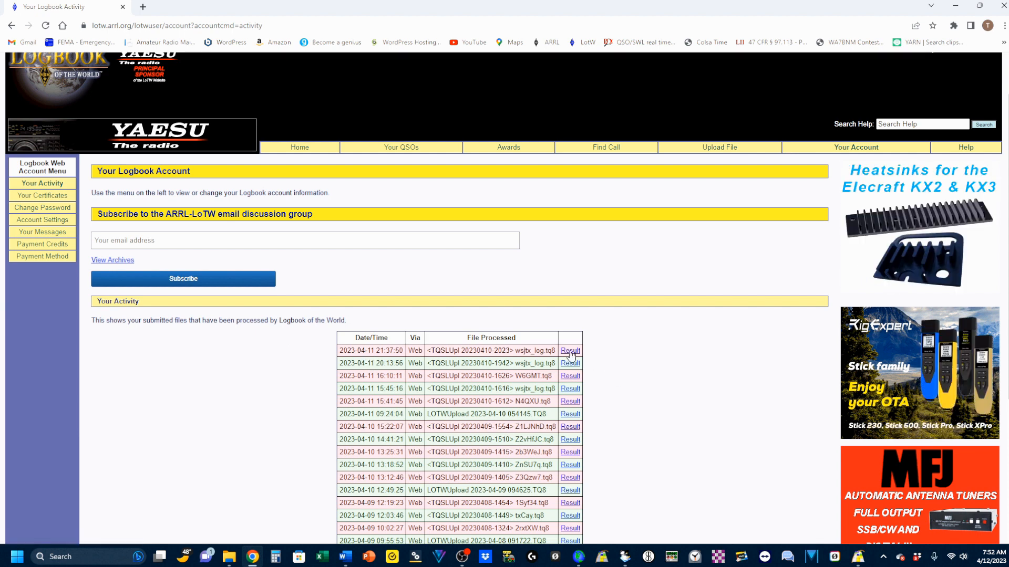
{"action": "left_click", "coordinate": [570, 350]}
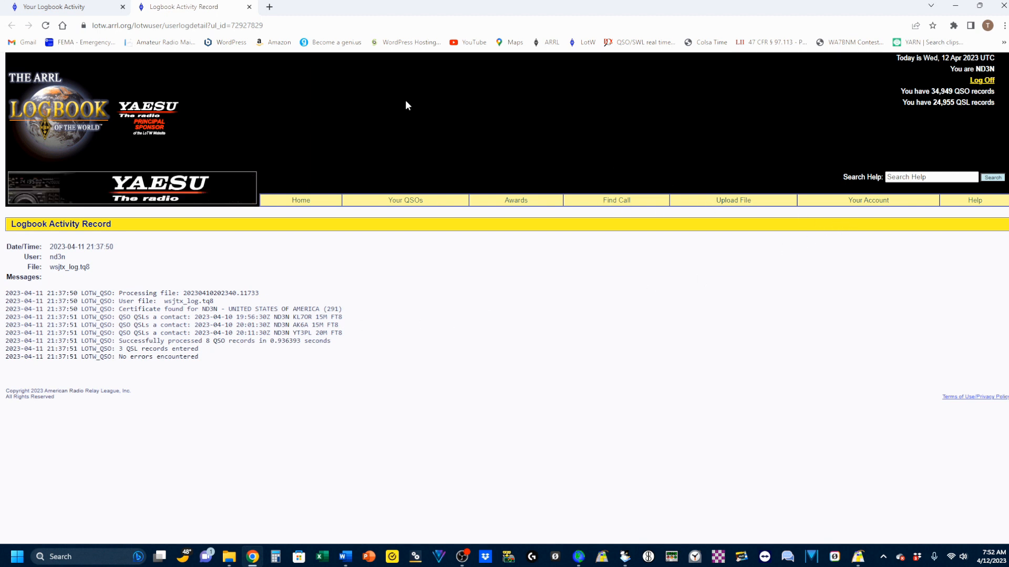
{"action": "mouse_move", "coordinate": [398, 19]}
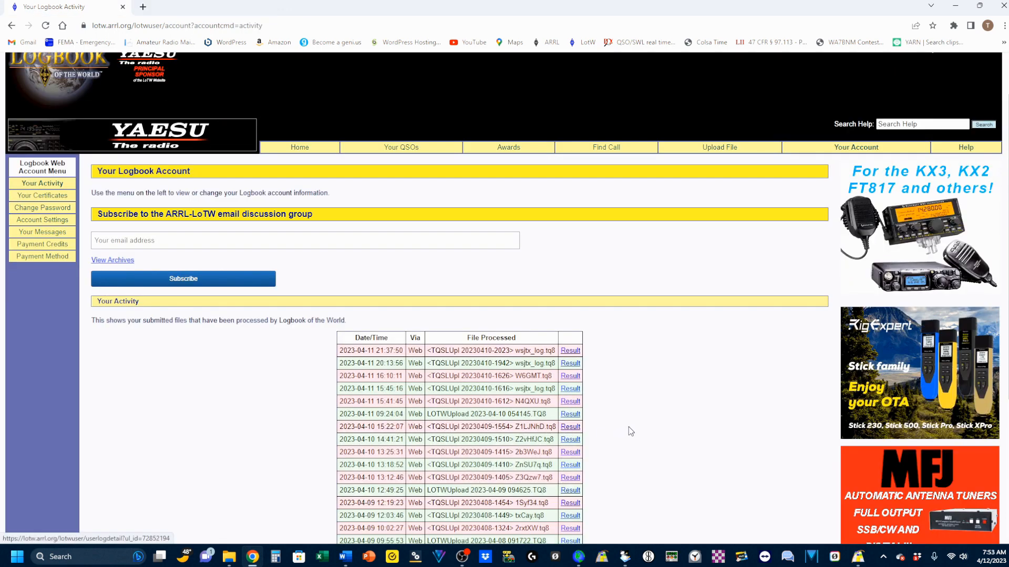
{"action": "mouse_move", "coordinate": [640, 433]}
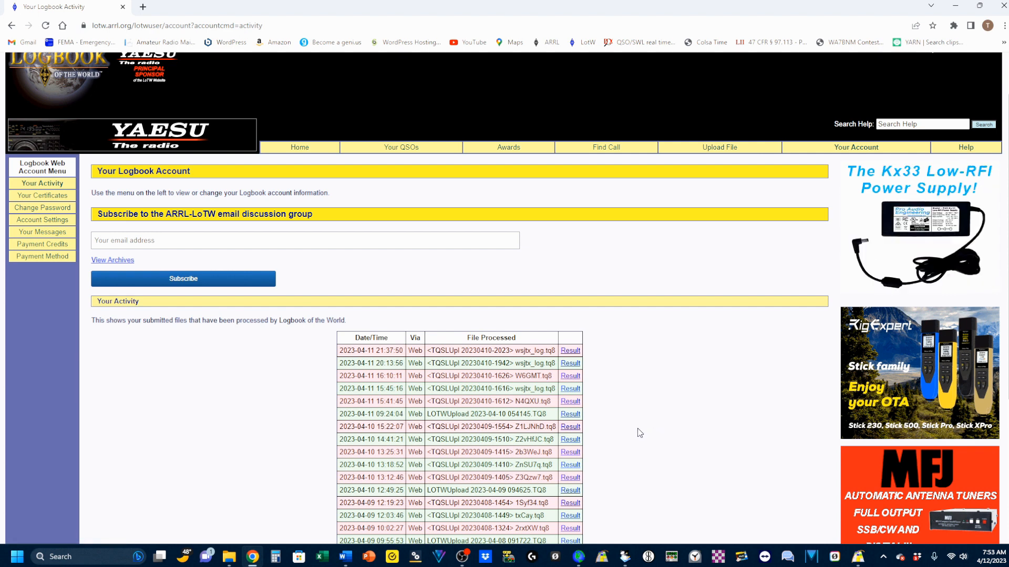
{"action": "mouse_move", "coordinate": [570, 427]}
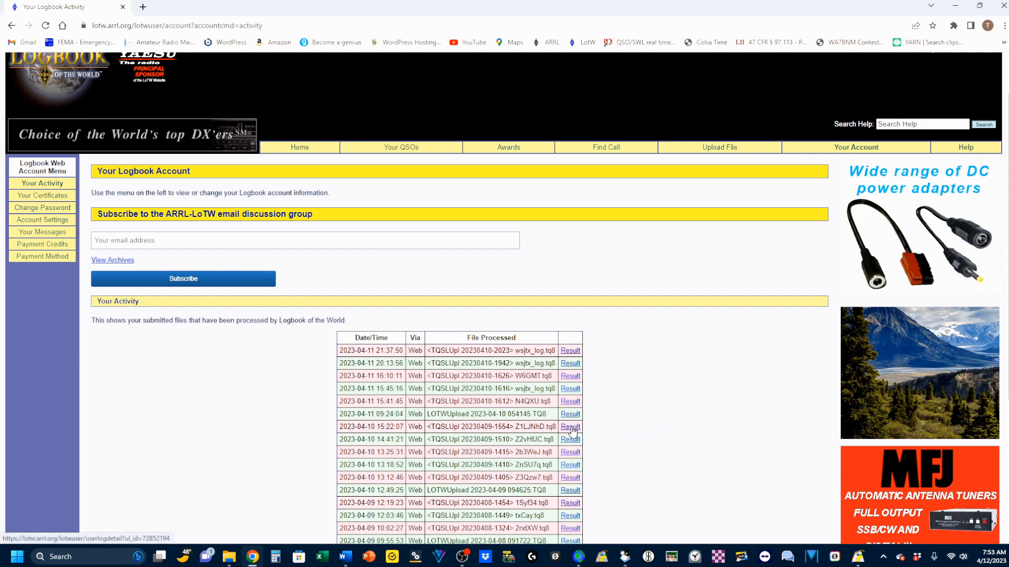
{"action": "left_click", "coordinate": [570, 427]}
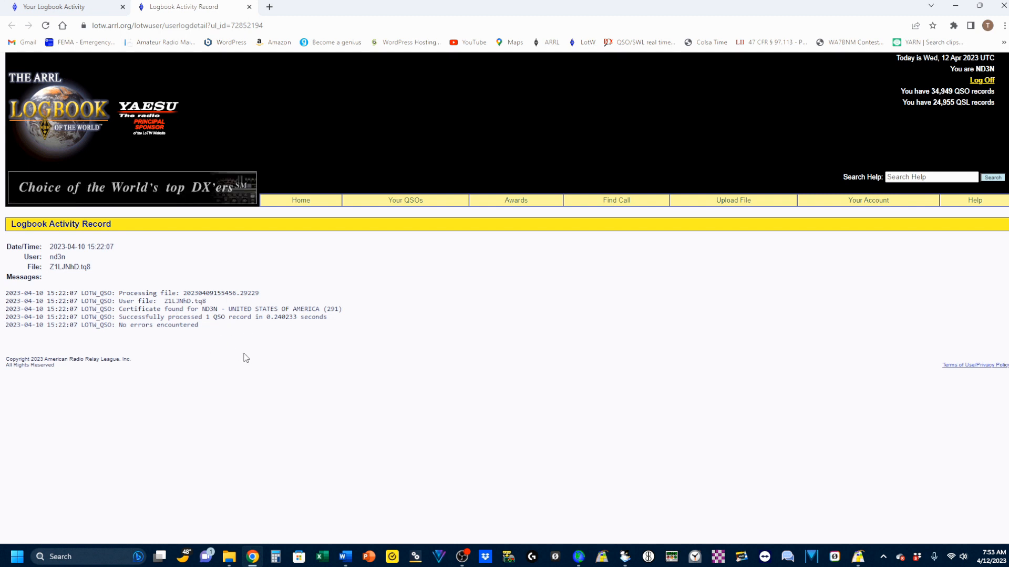
{"action": "mouse_move", "coordinate": [673, 358]}
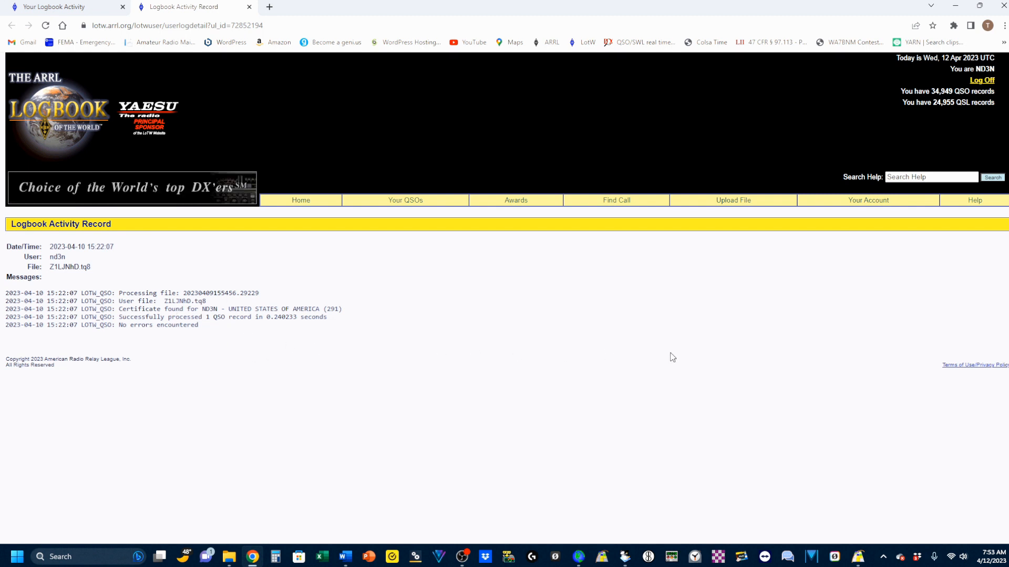